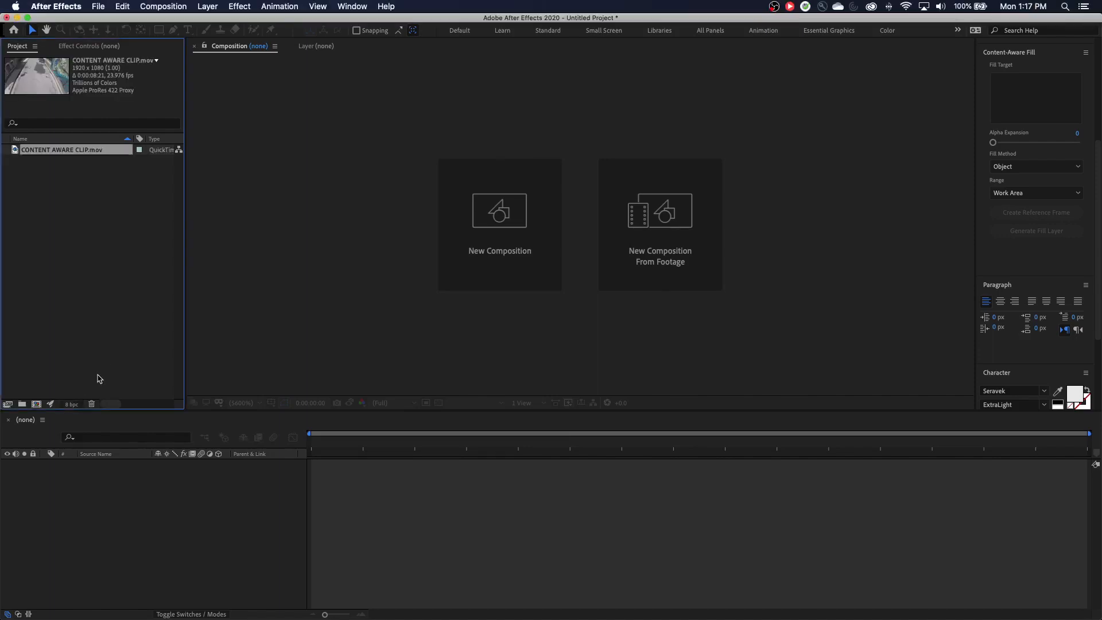
Make a new composition from CONTENT AWARE CLIP.mov and scrub to the runner crossing the street
click(63, 150)
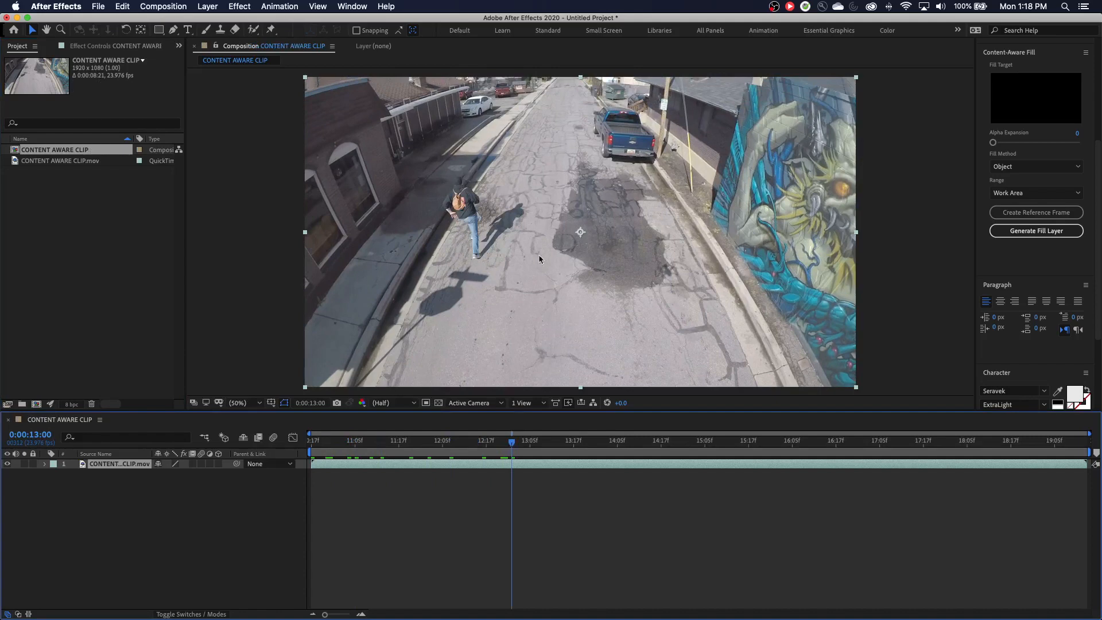
click(446, 441)
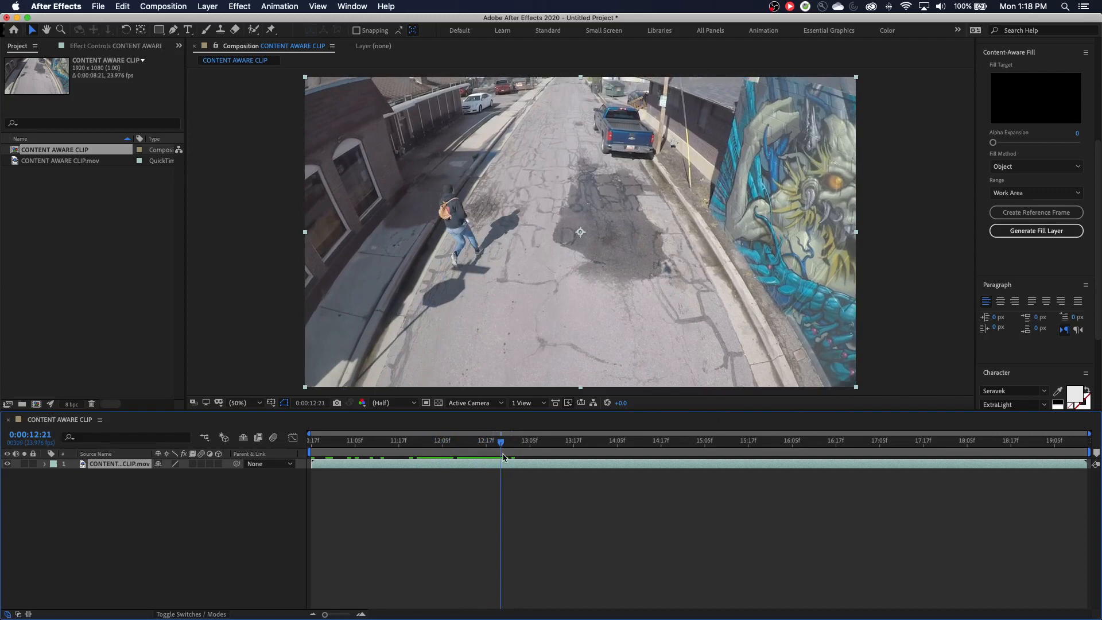
drag(500, 443, 513, 444)
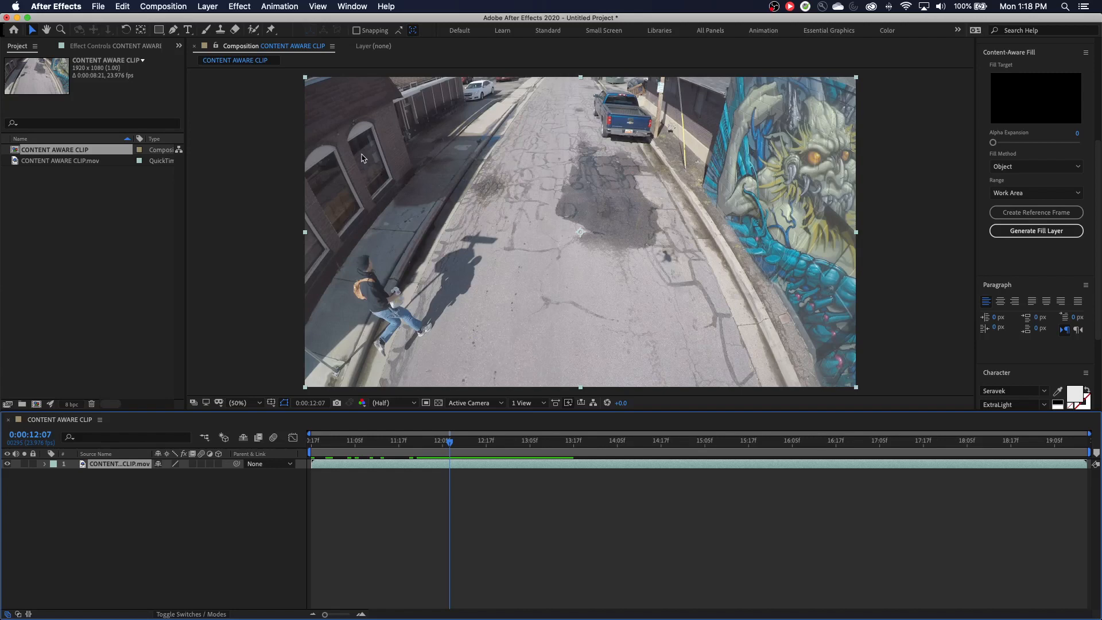
mouse_move(425, 278)
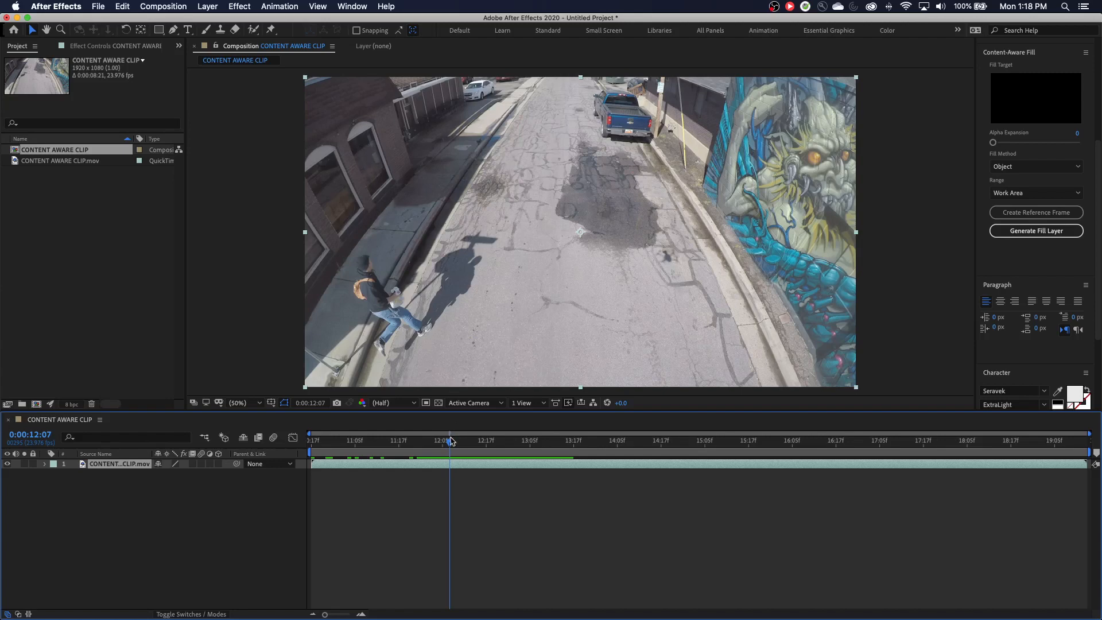
mouse_move(444, 447)
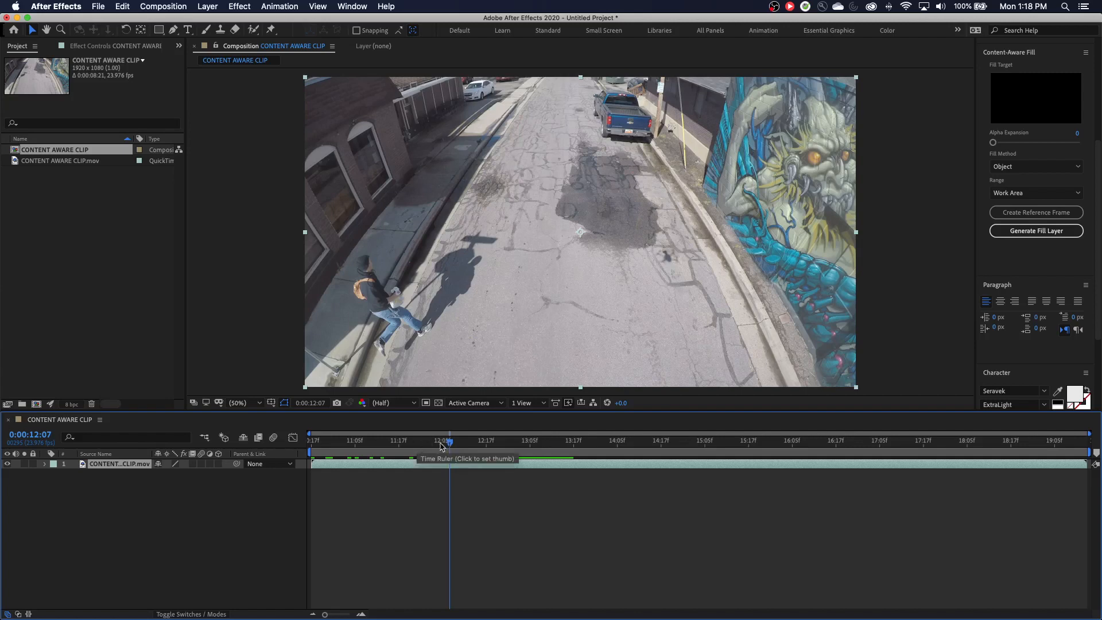
Move the playhead to a later frame where the runner is mid-street
click(501, 440)
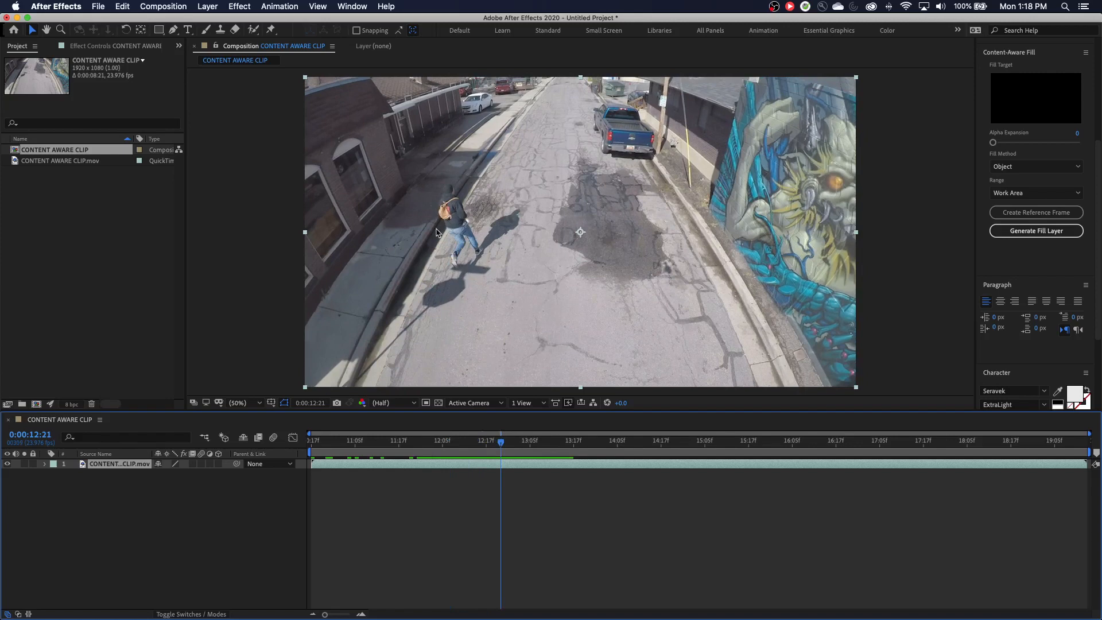
mouse_move(437, 195)
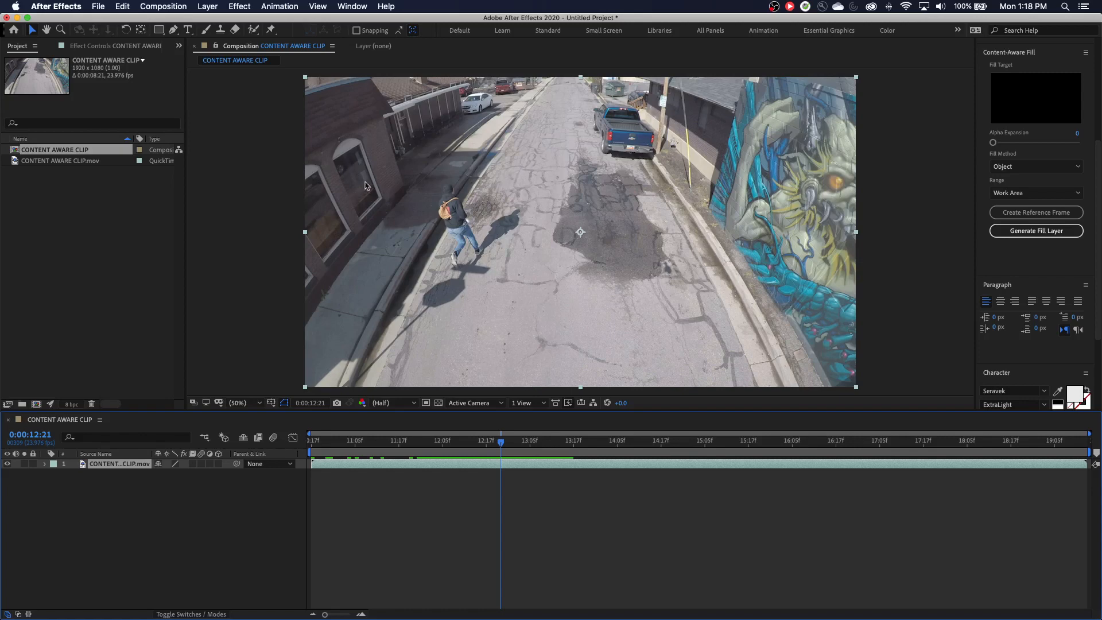
mouse_move(359, 208)
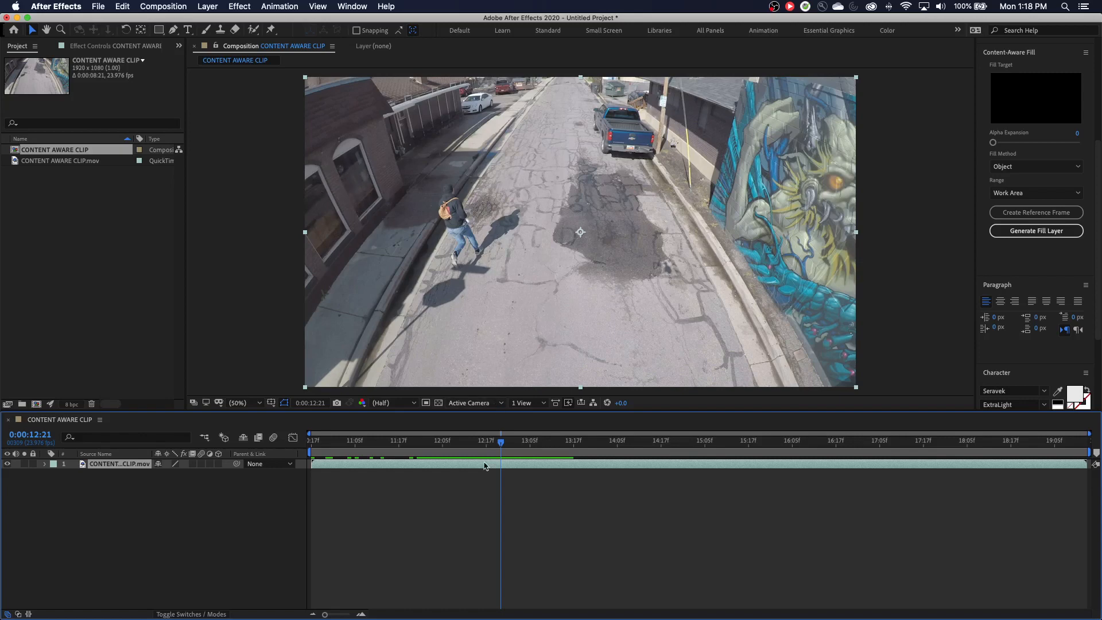
mouse_move(510, 444)
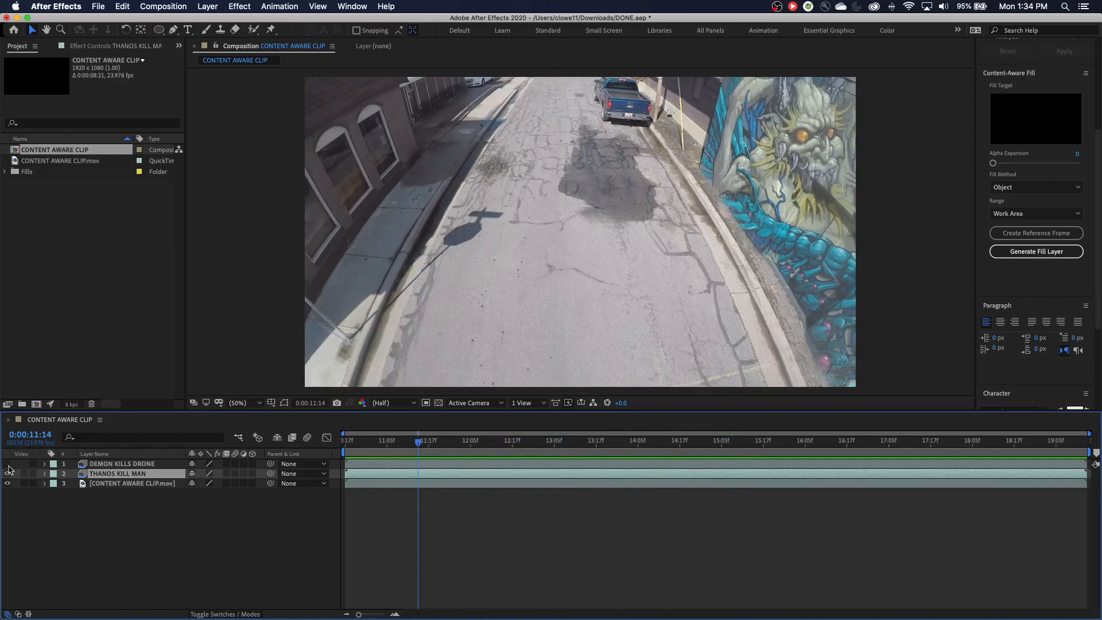
Show and select the DEMON KILLS DRONE fill layer, then step to later frames of the clip
click(638, 440)
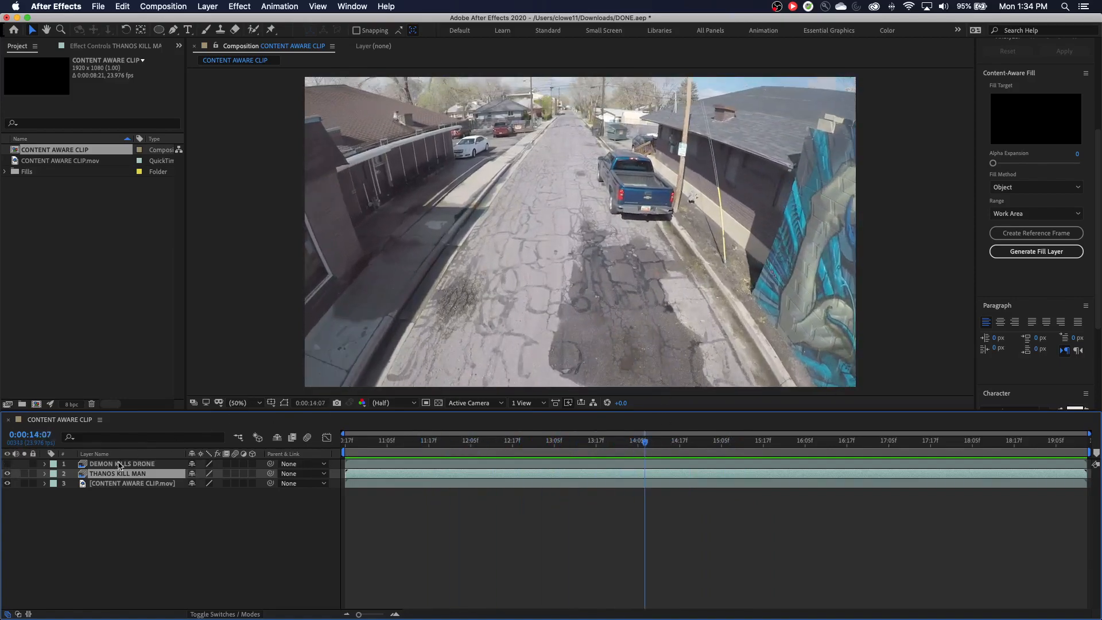
click(120, 463)
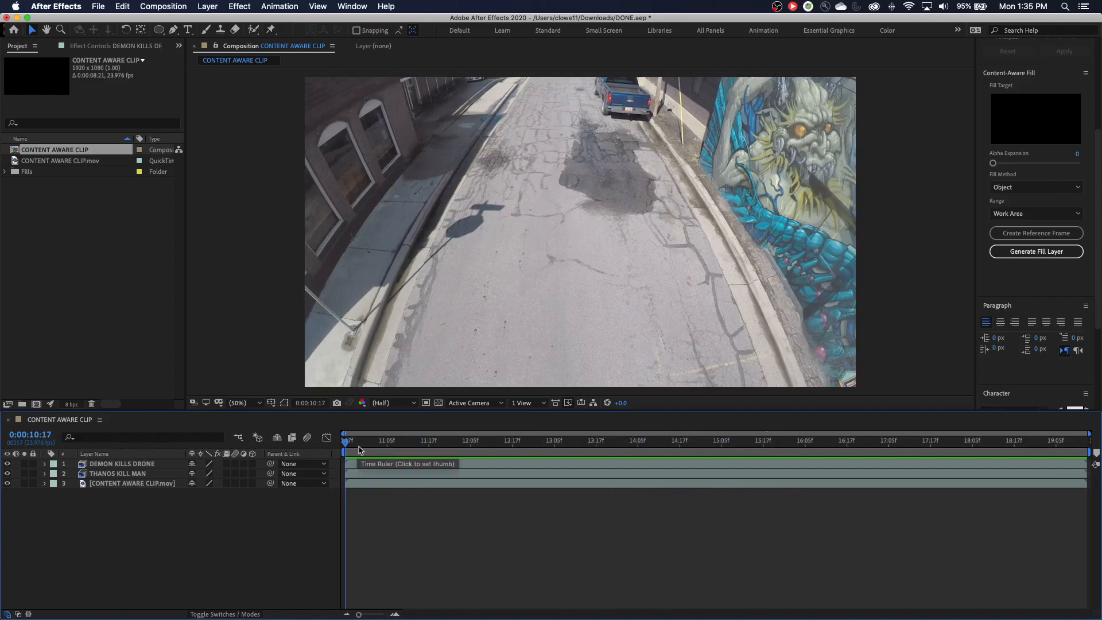
click(455, 441)
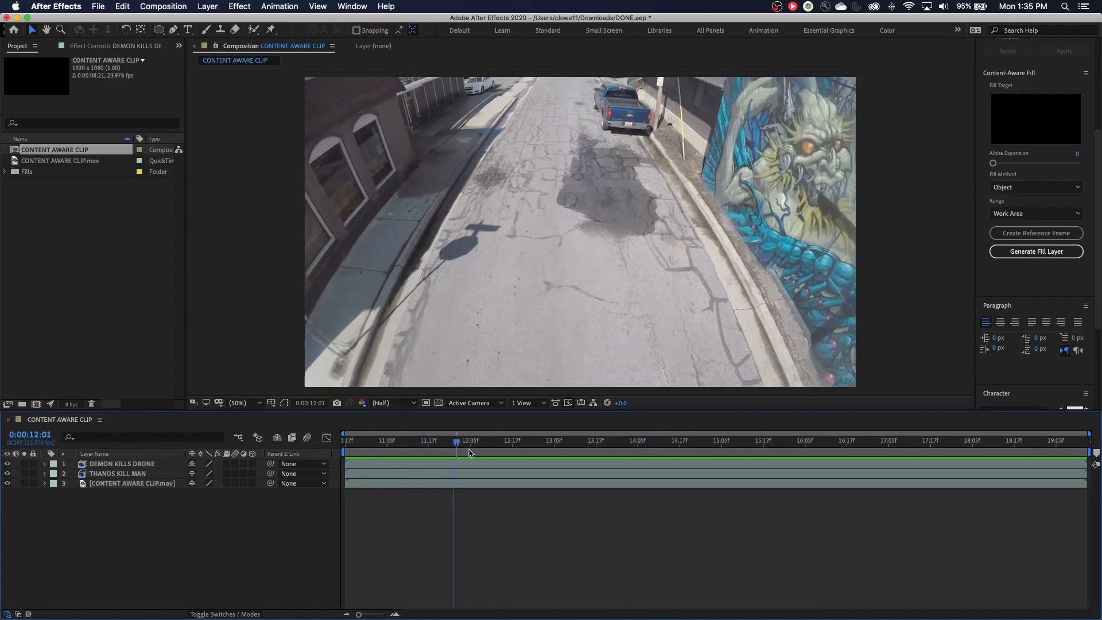
click(471, 441)
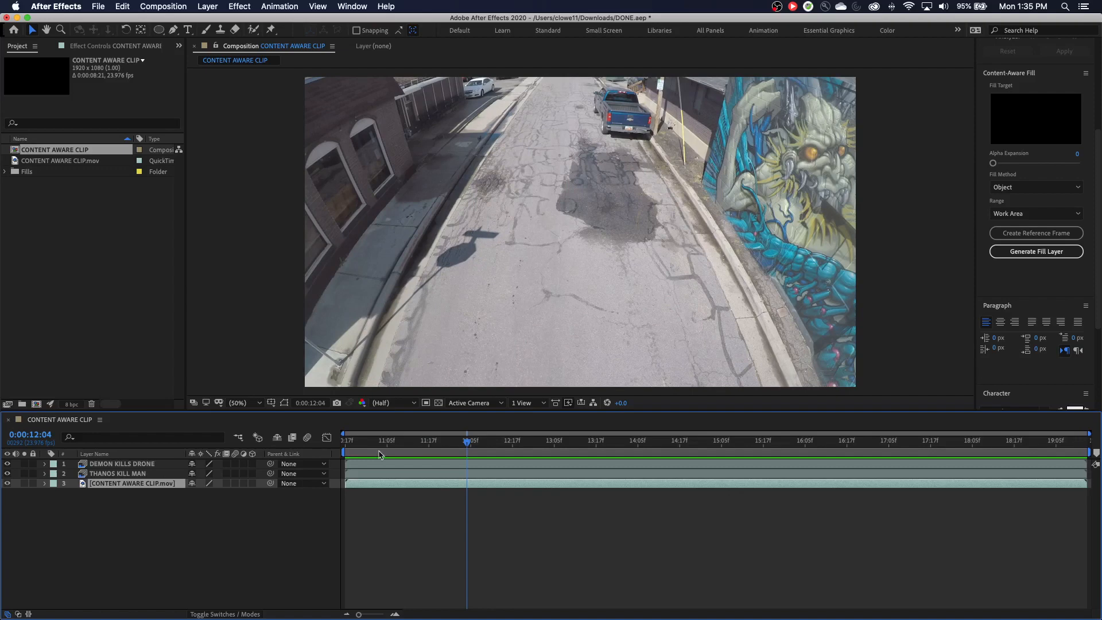
mouse_move(184, 438)
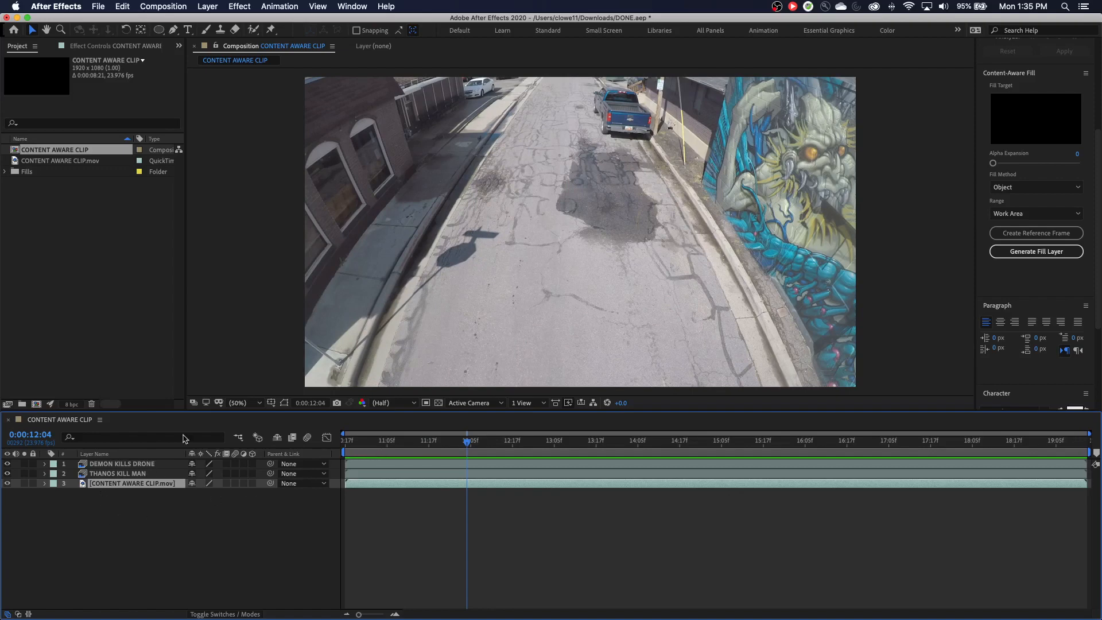
Scrub through the shop-window frames and settle on frame 13:11
click(579, 441)
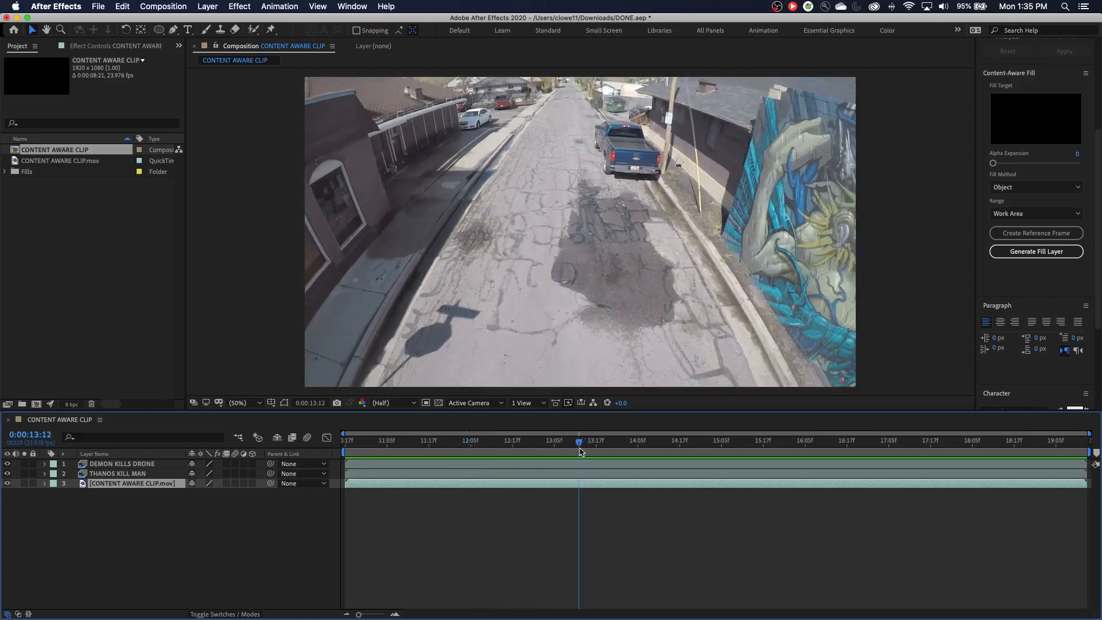
drag(578, 441, 565, 441)
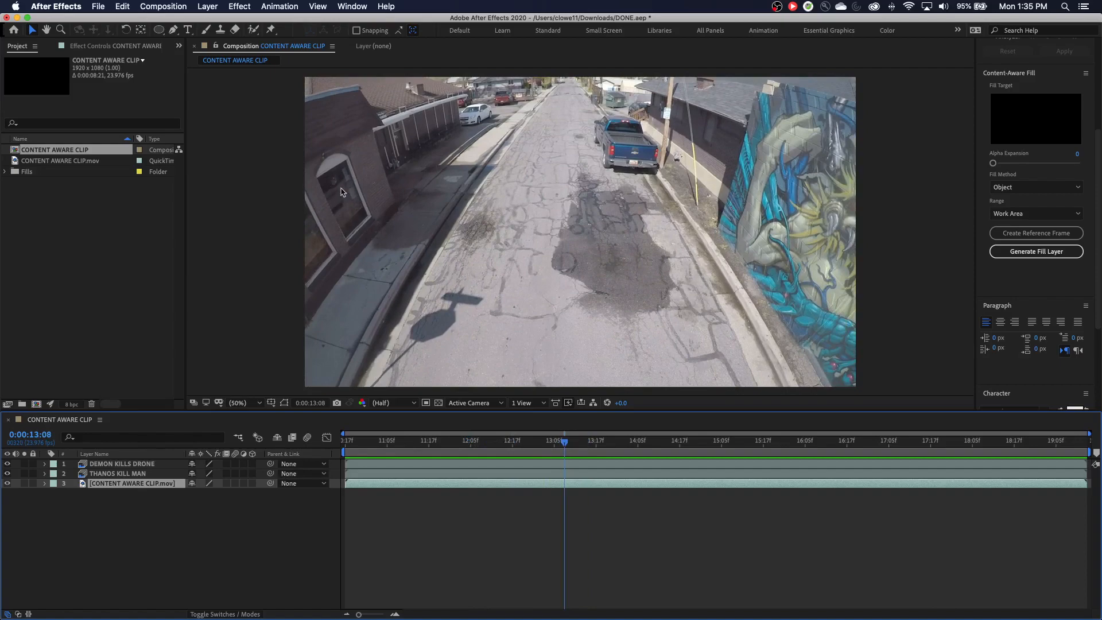
mouse_move(569, 450)
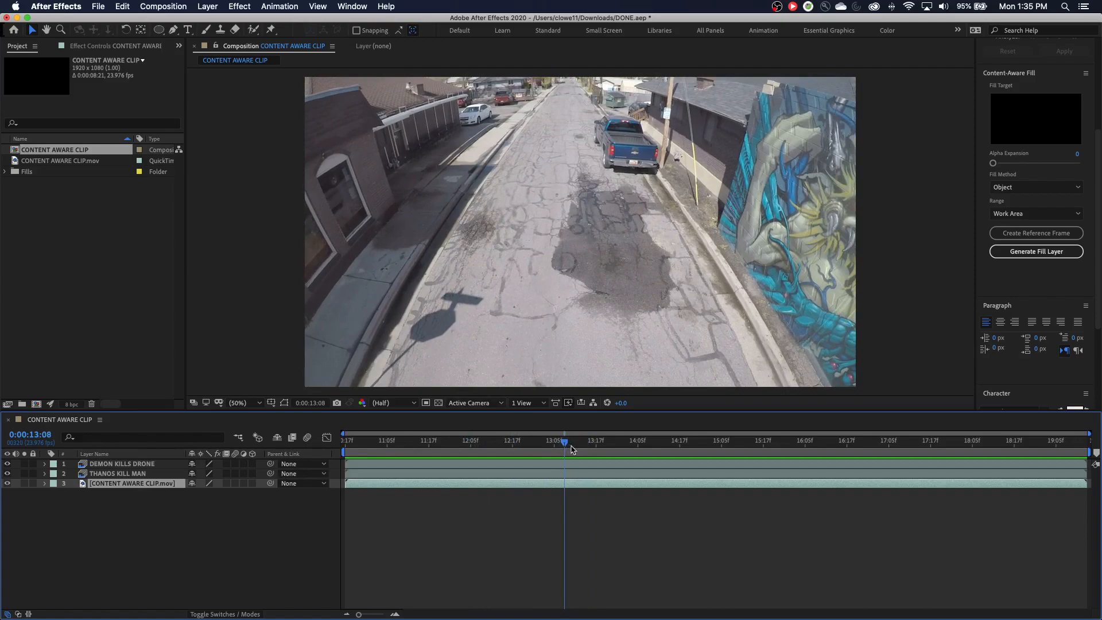
click(470, 441)
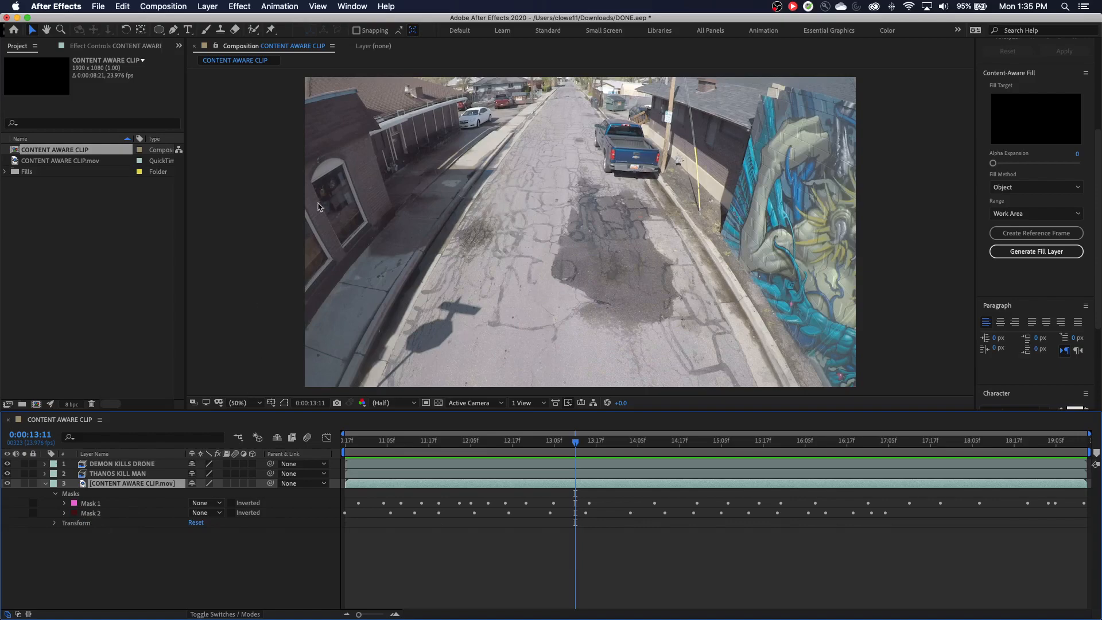
Draw a closed Pen mask around the shop-window reflection and expand the new Mask 3
click(238, 403)
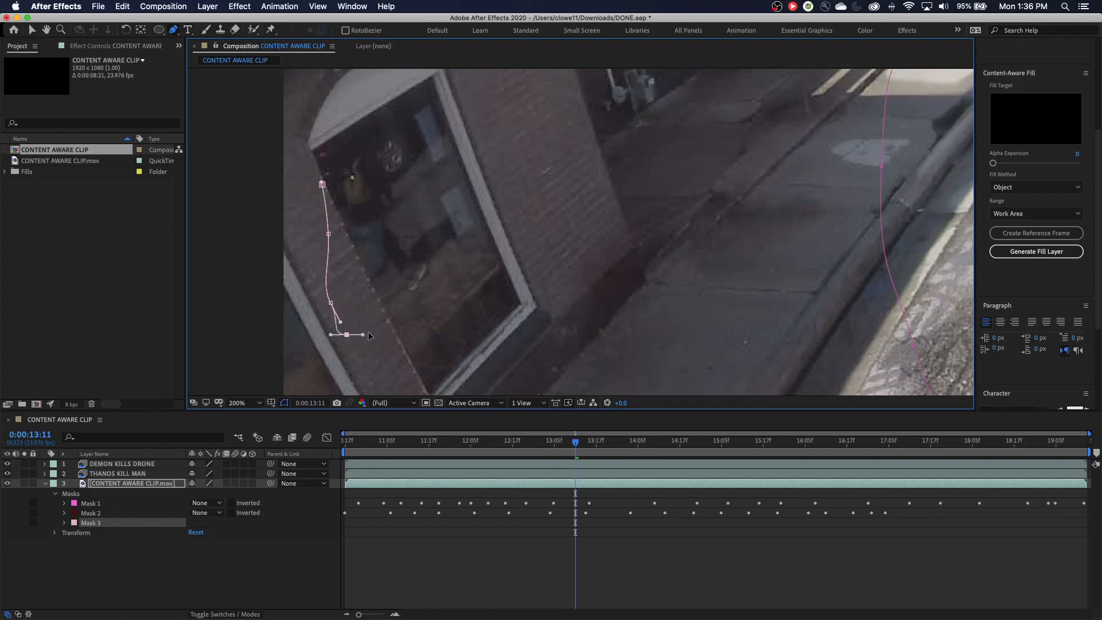
drag(344, 335, 457, 271)
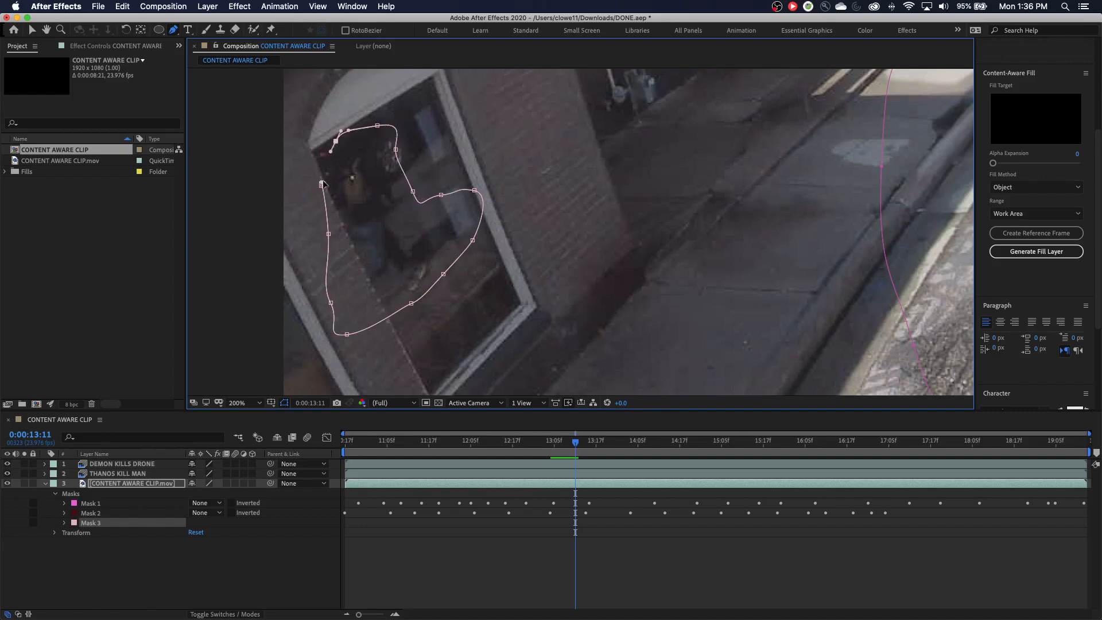
click(205, 521)
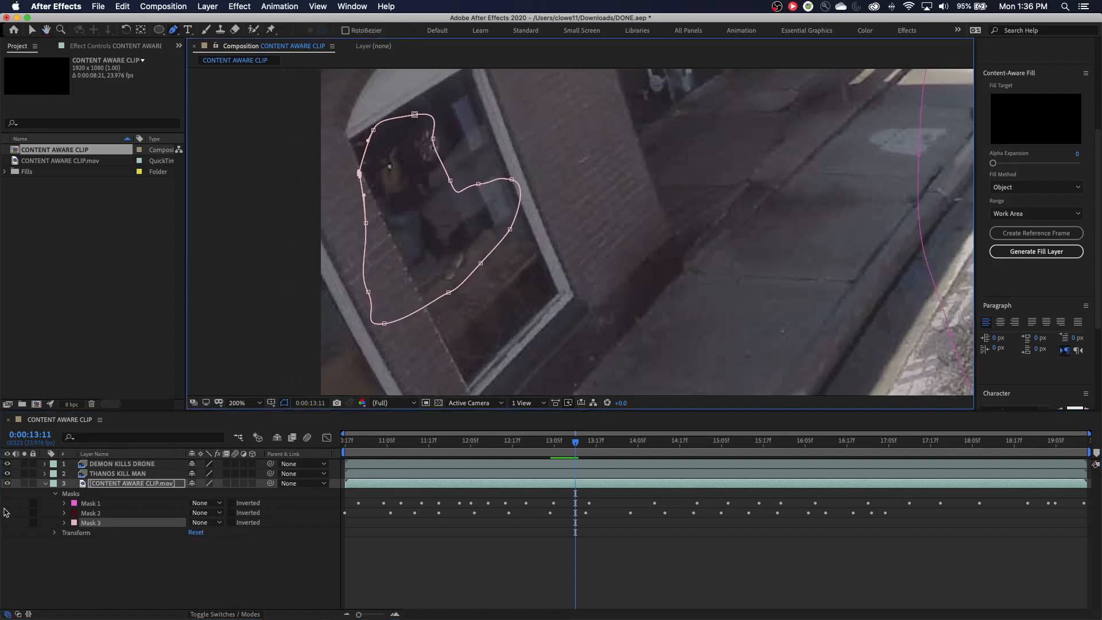
click(65, 523)
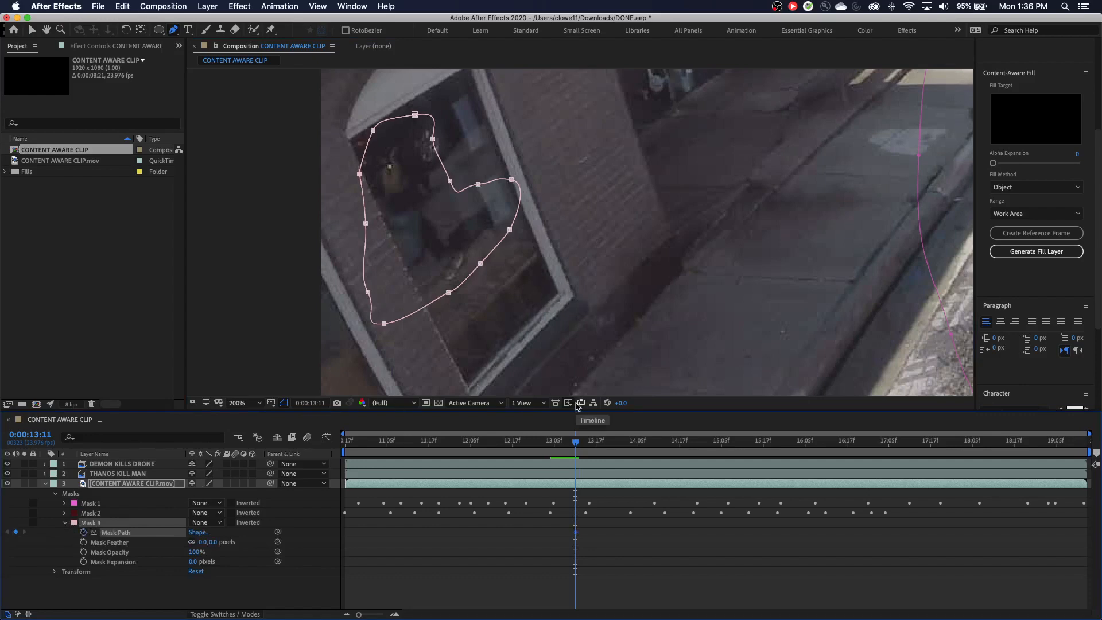
Step one frame forward while keyframing Mask 3's path over the reflection
key(Right)
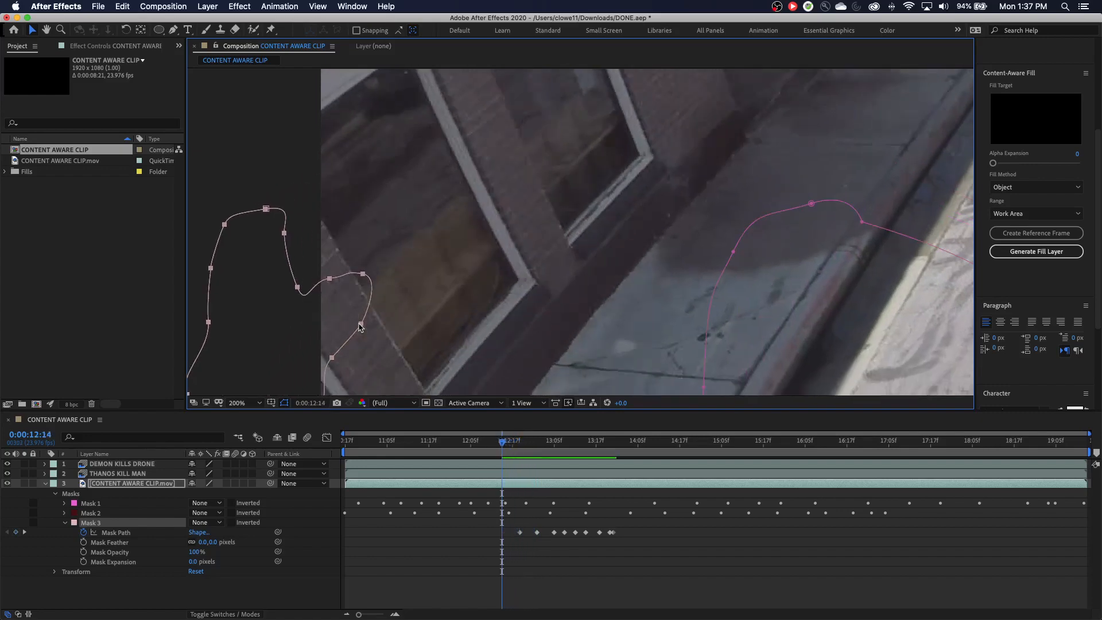
Add Mask 3 path keyframes at earlier frames so it keeps covering the reflection
click(494, 441)
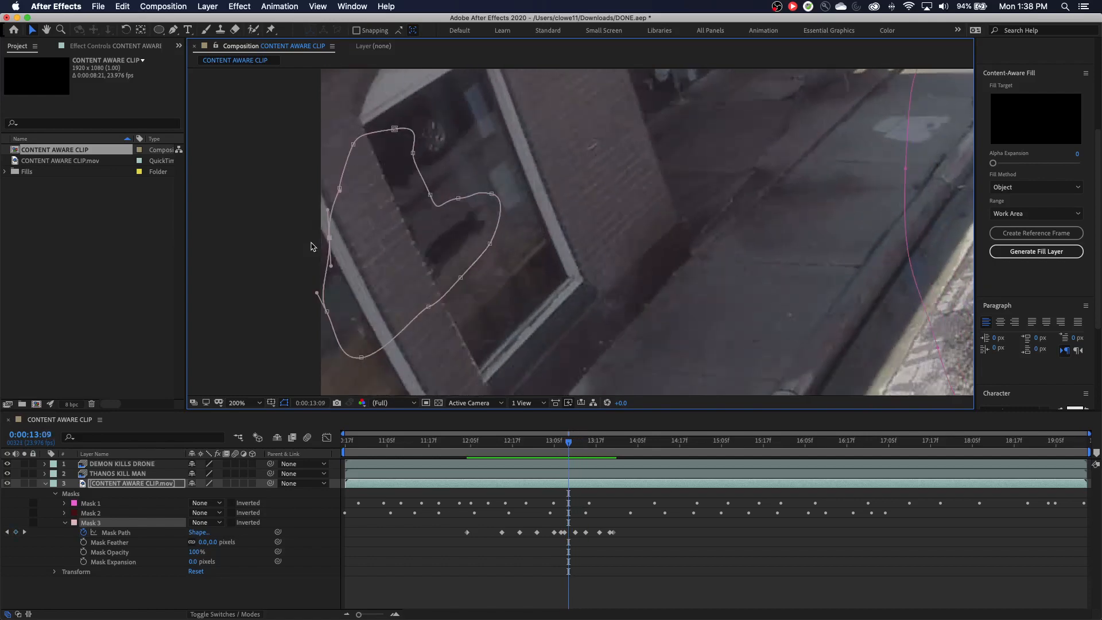
click(589, 440)
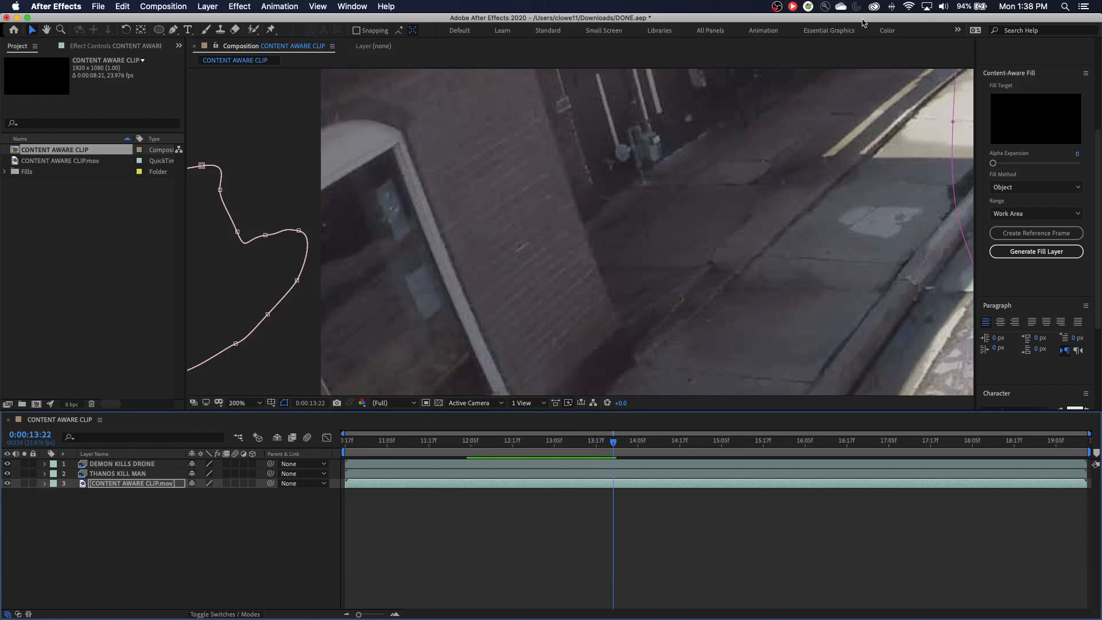
Reload the Motion Tracking workspace layout from the workspace menu
click(958, 30)
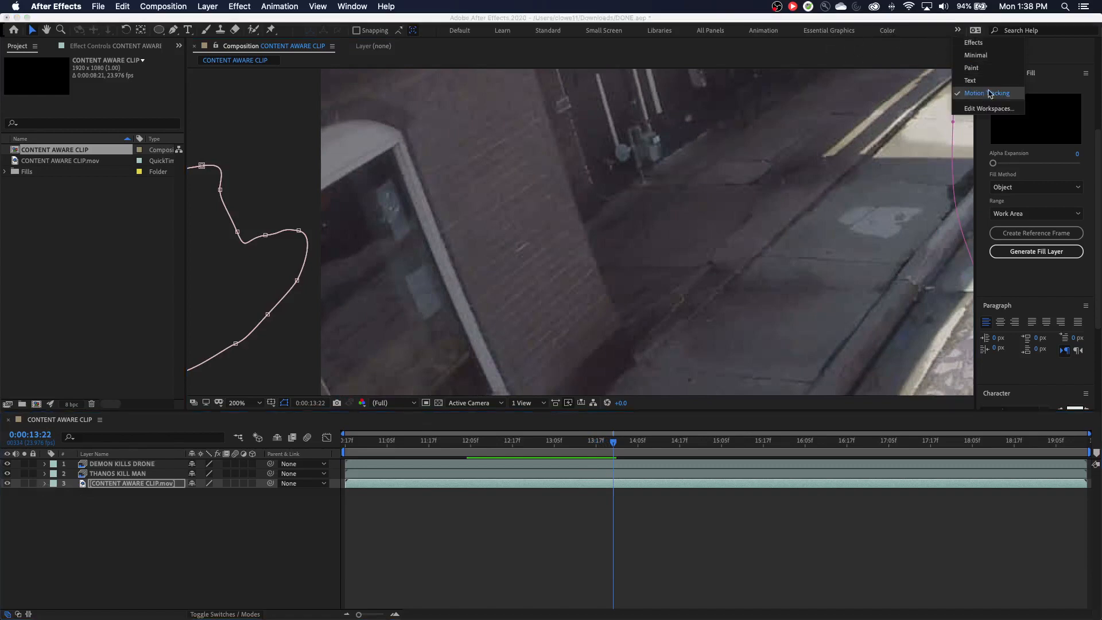
click(988, 93)
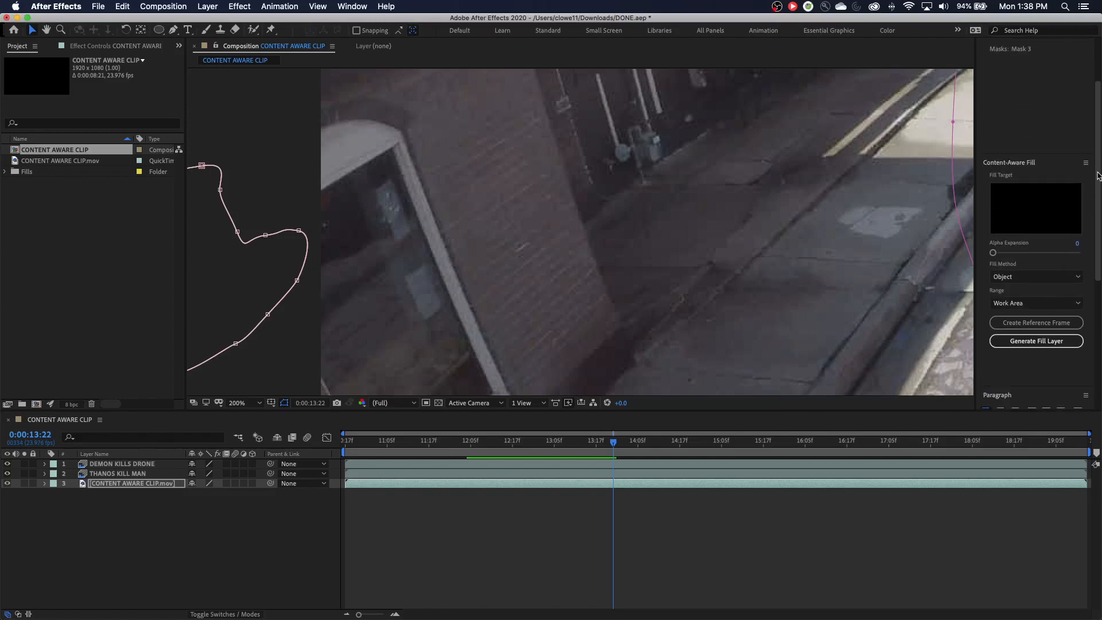
mouse_move(1098, 200)
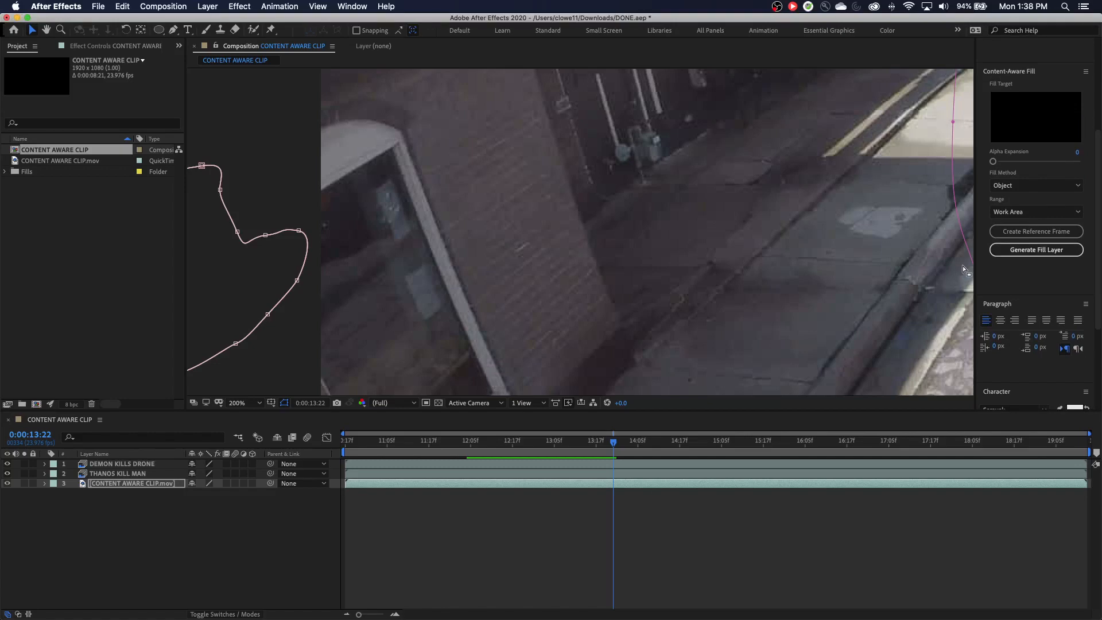
Zoom the viewer out, attempt Generate Fill Layer and dismiss the no-holes-to-fill warning
click(245, 402)
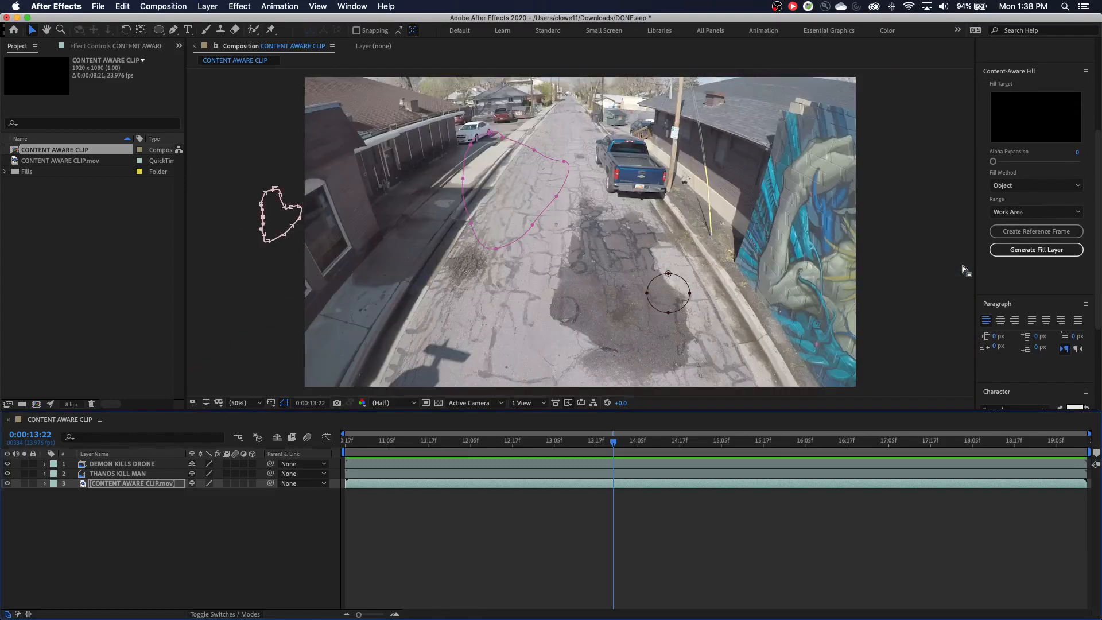
click(1036, 249)
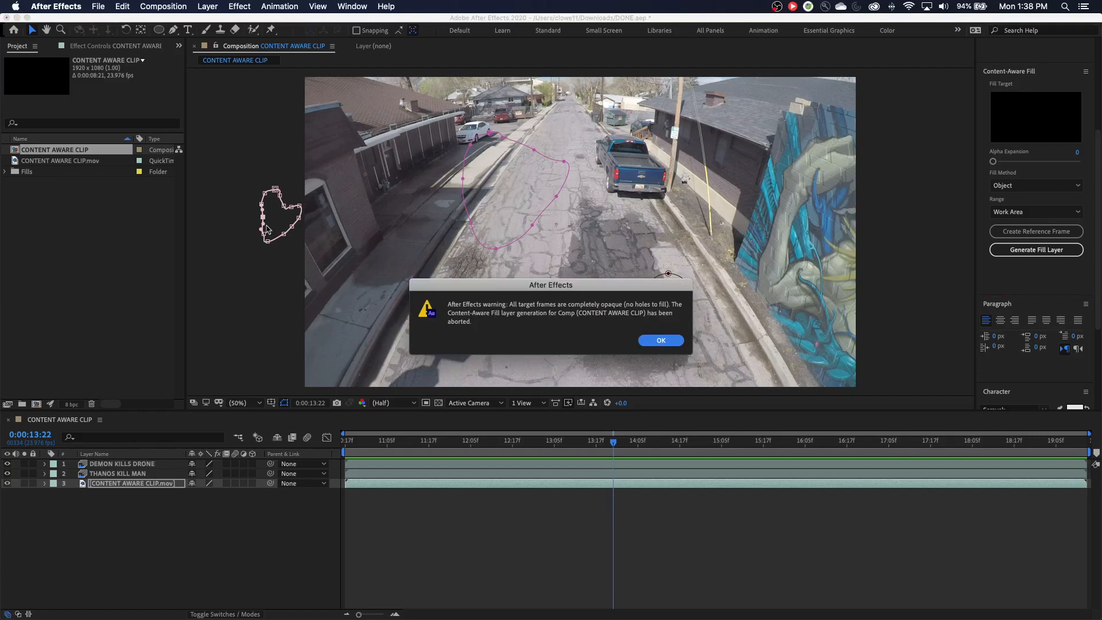
click(660, 340)
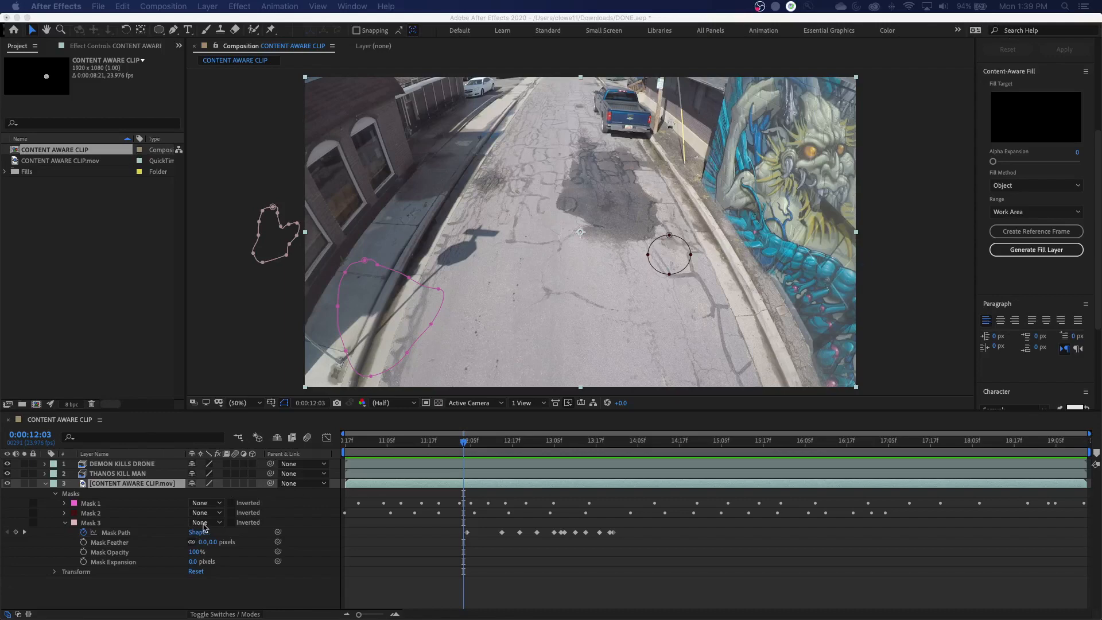
Set Mask 3 to Subtract, move to an earlier frame and generate the Content-Aware Fill layer
click(205, 522)
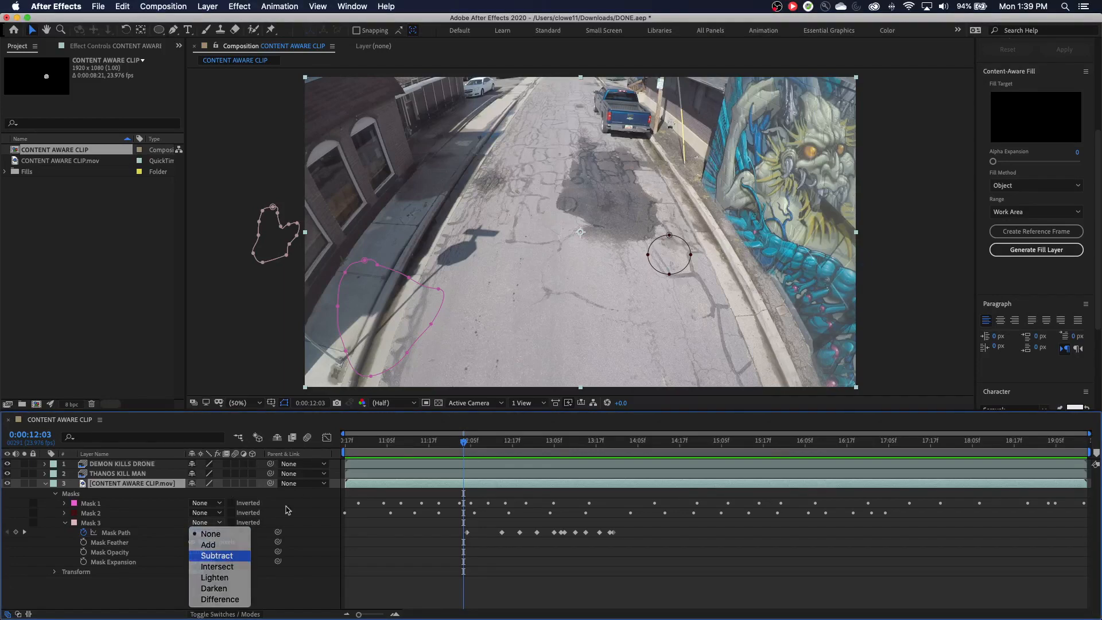
click(216, 556)
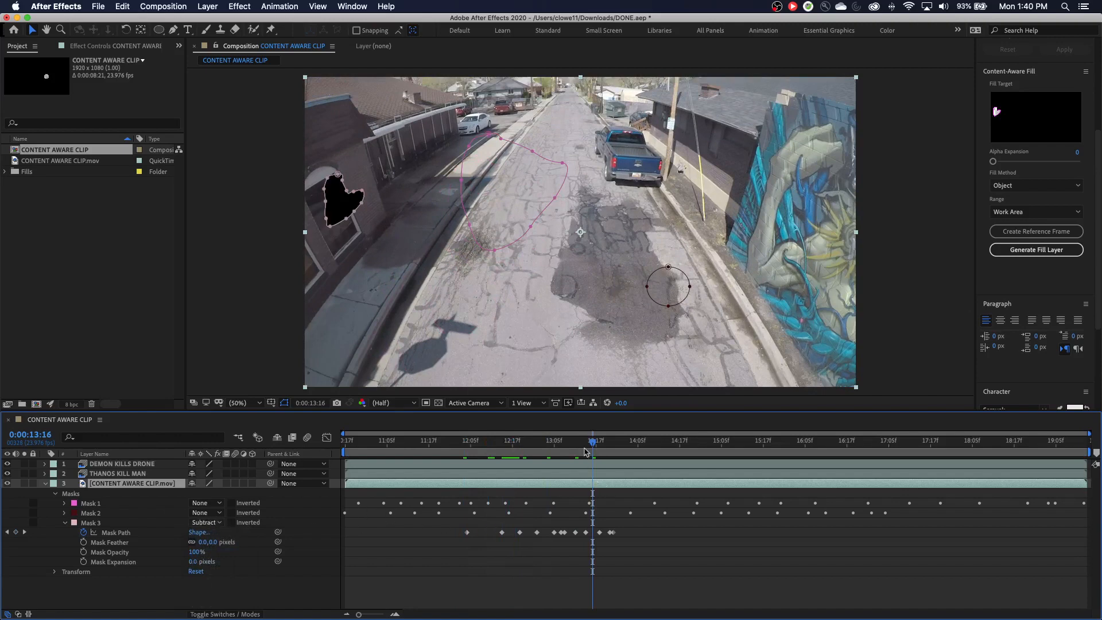
click(463, 441)
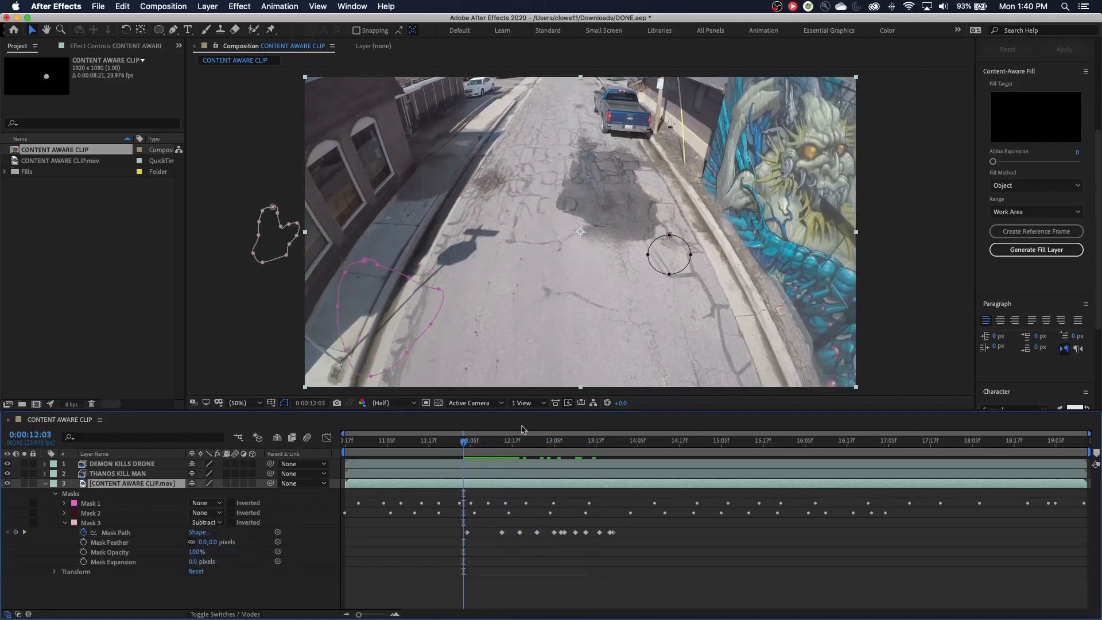
click(1036, 249)
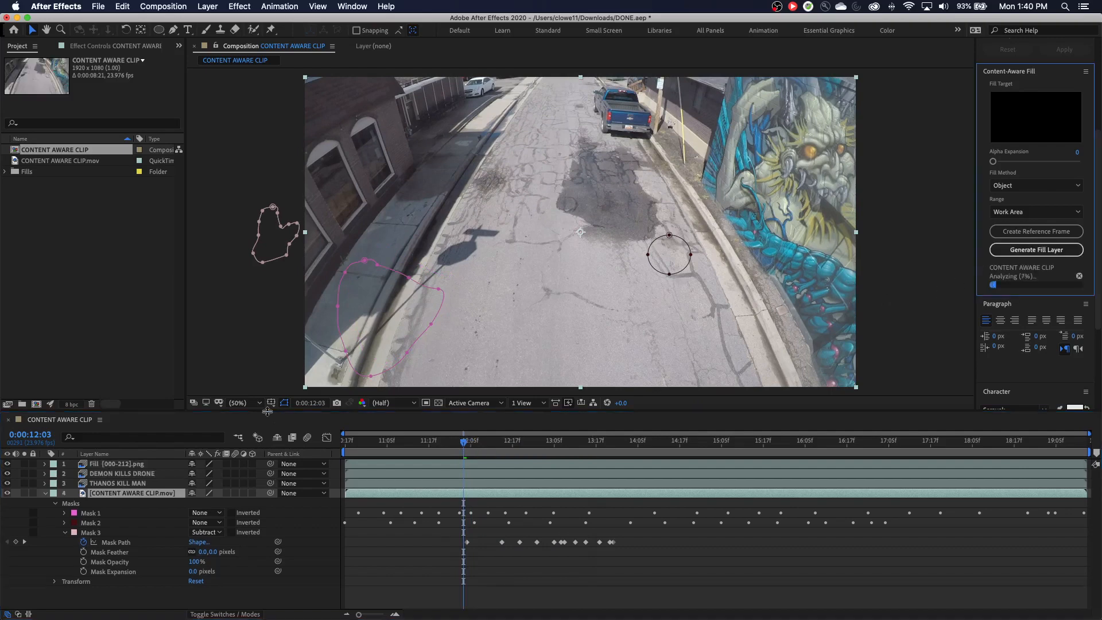
mouse_move(443, 385)
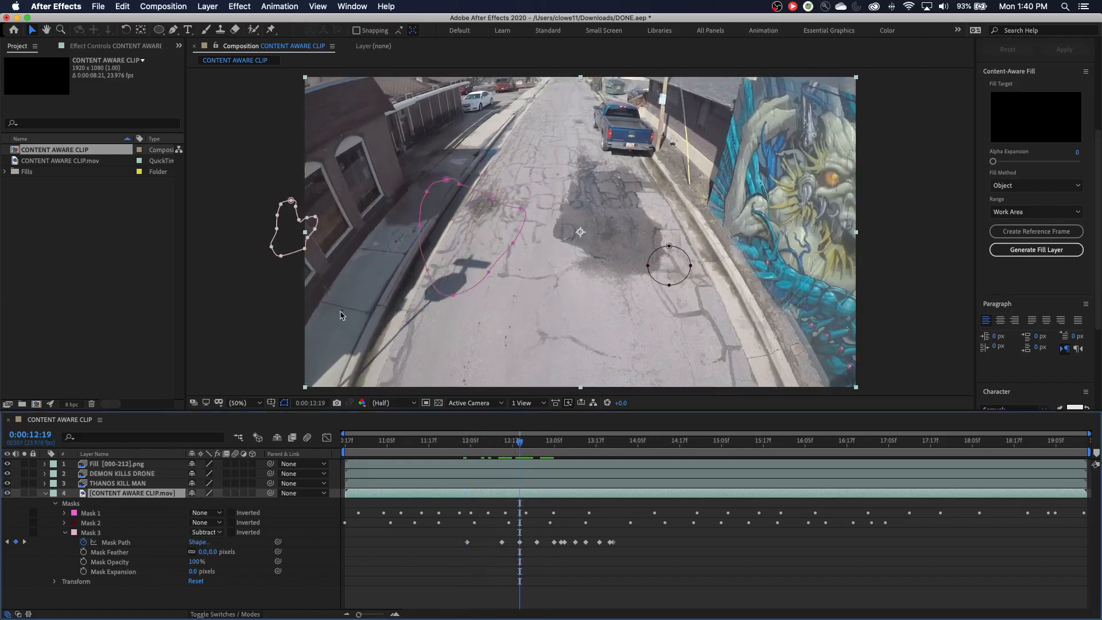
Set Mask 3's mode back to None so it no longer cuts the clip
click(533, 441)
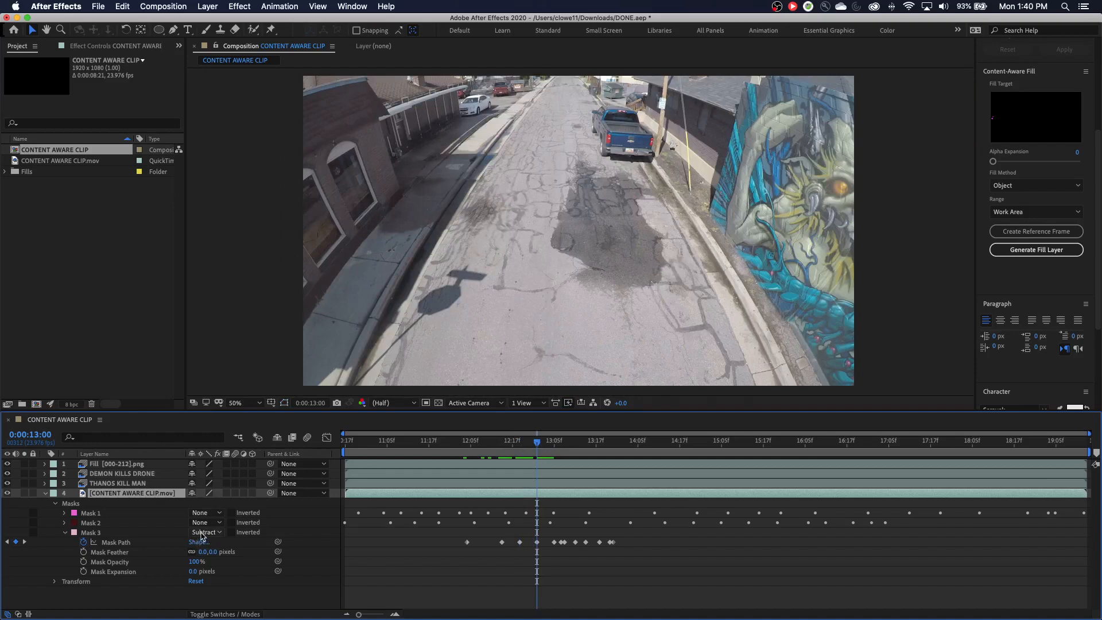
click(205, 531)
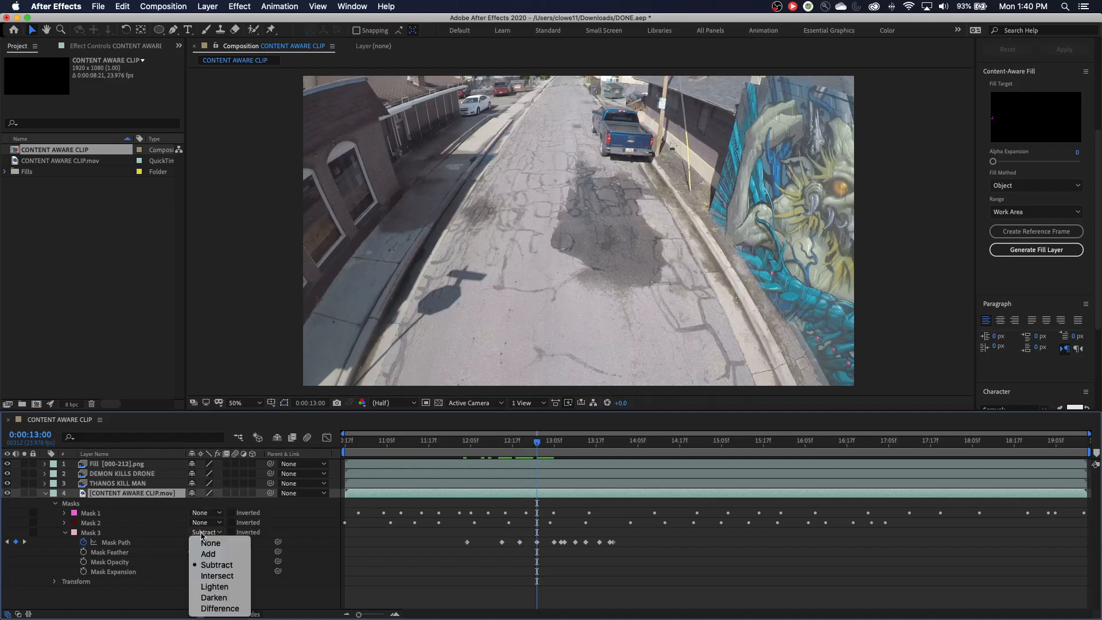
click(216, 565)
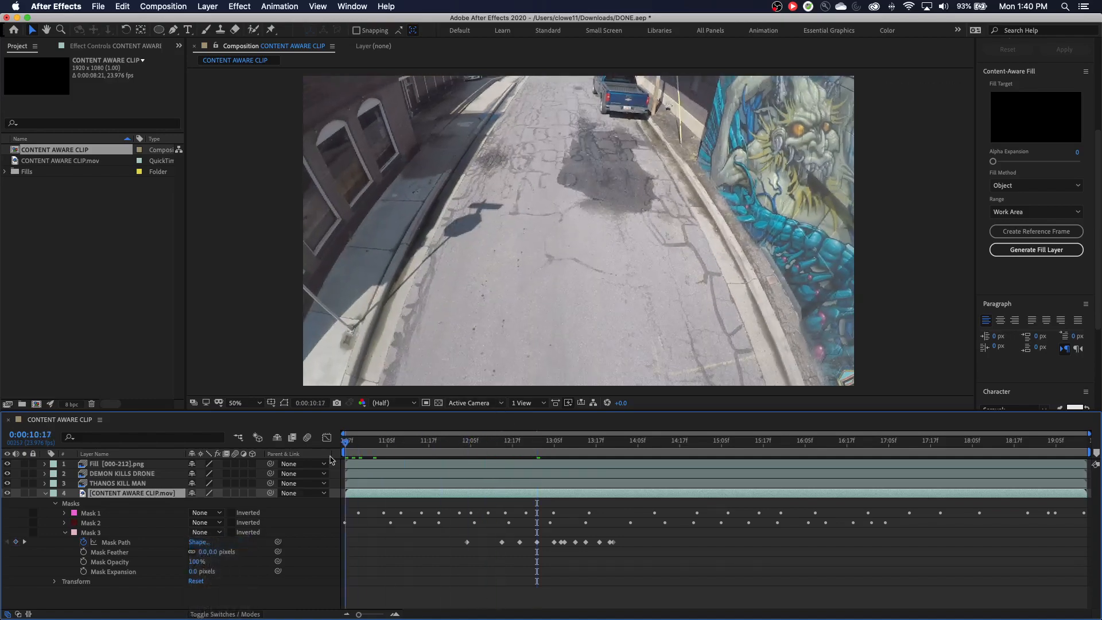
Reposition the playhead and select the generated Fill [000-212].png layer for renaming
click(390, 440)
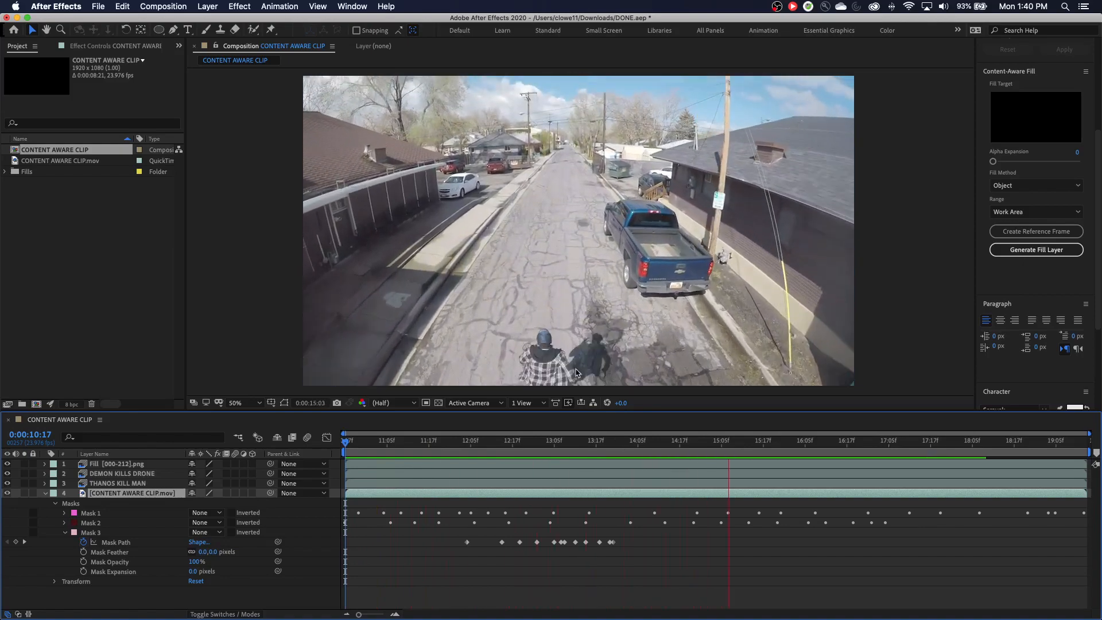
click(765, 439)
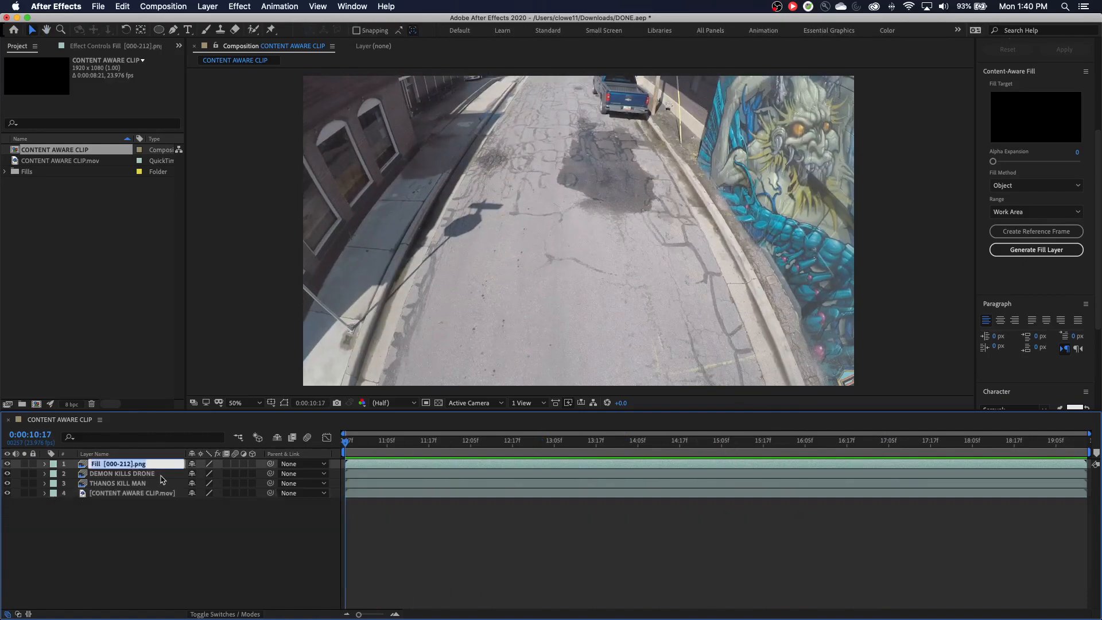
Rename the generated fill layer to GREAT POWERFUL DARK OVERLOAD
text(GREAT DARK O)
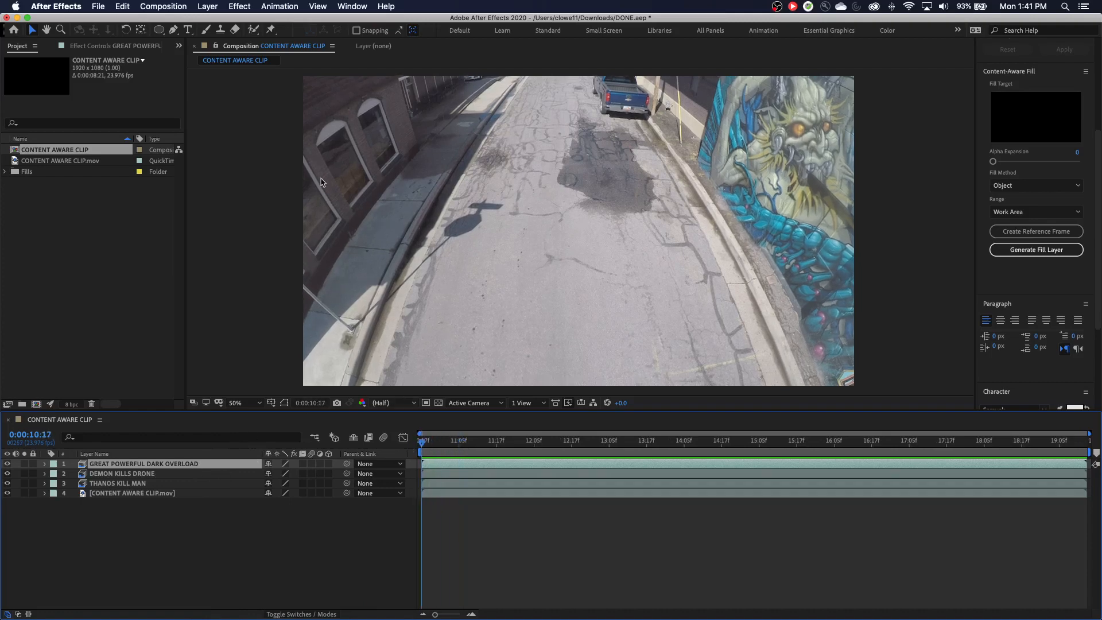
mouse_move(381, 450)
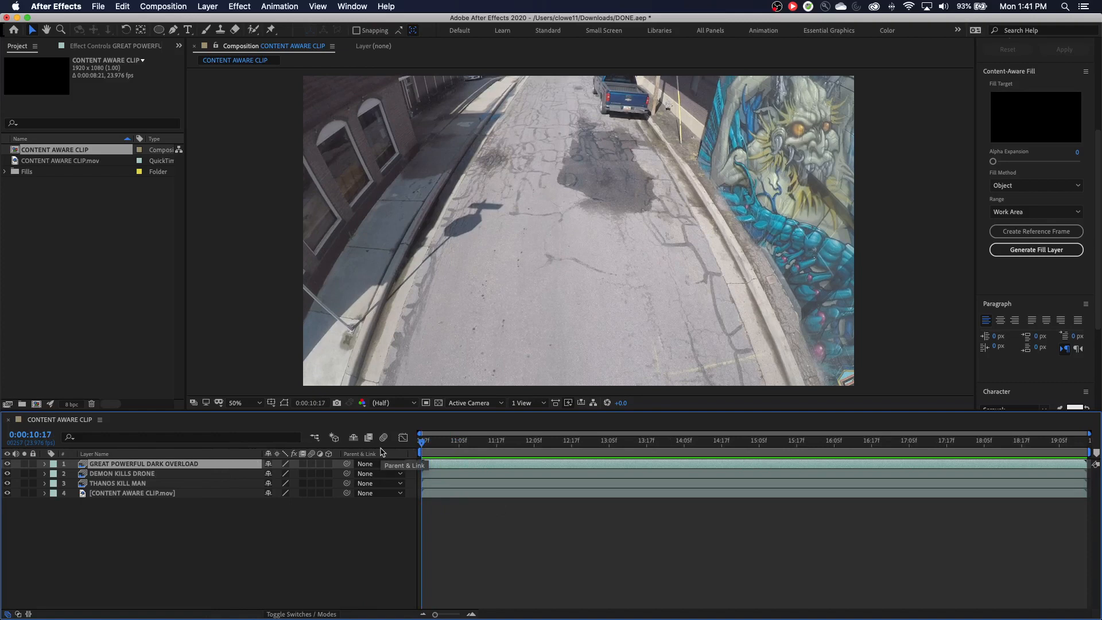
mouse_move(549, 209)
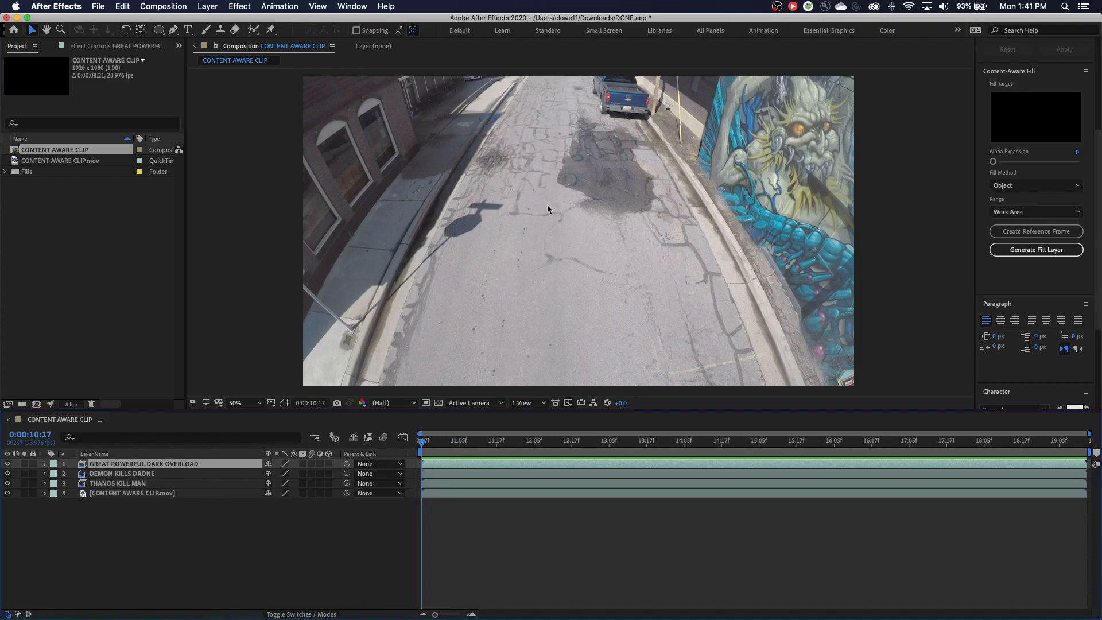
mouse_move(445, 443)
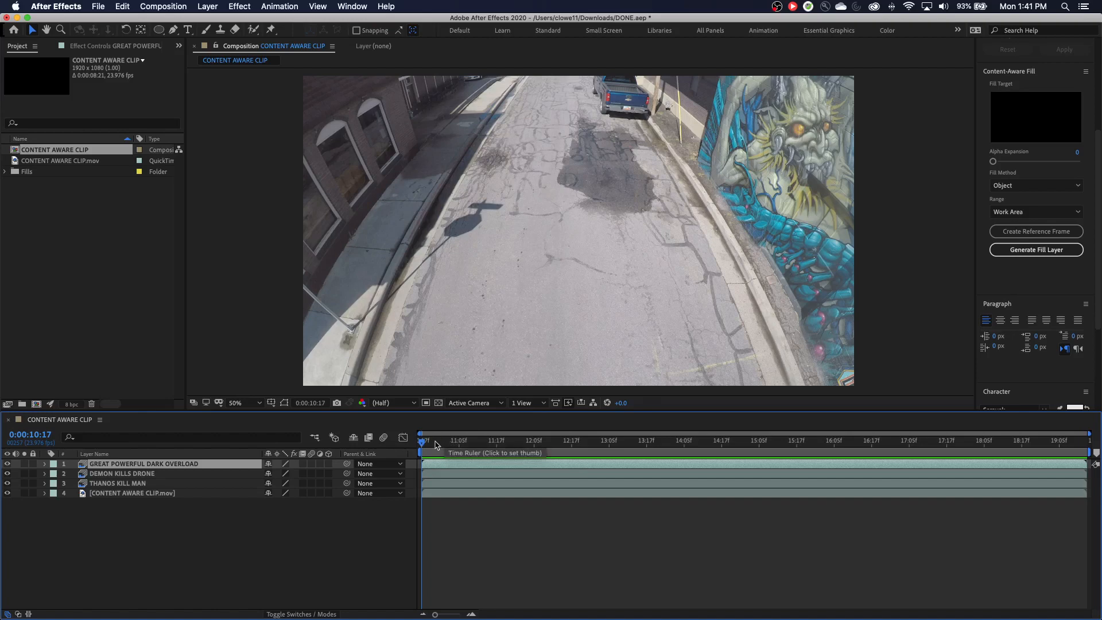
mouse_move(434, 447)
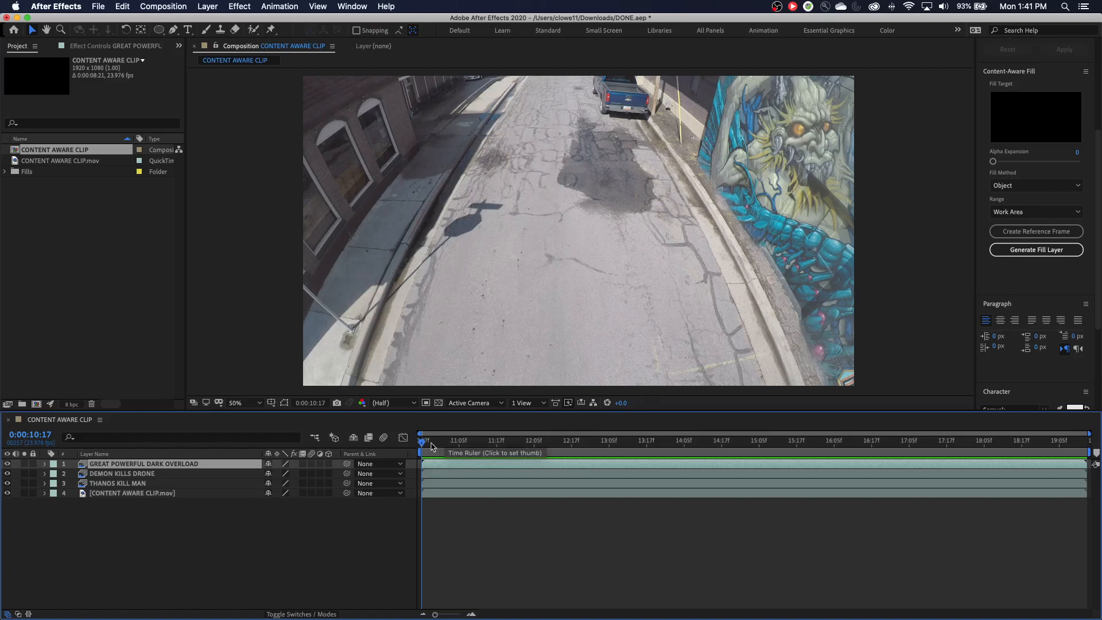
mouse_move(453, 471)
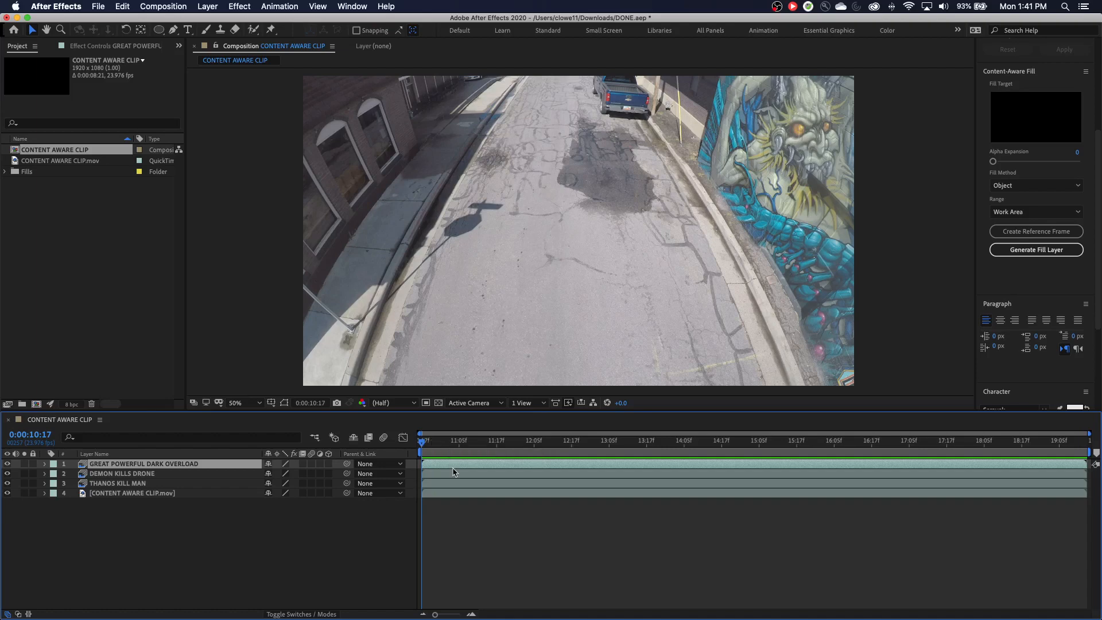
mouse_move(433, 444)
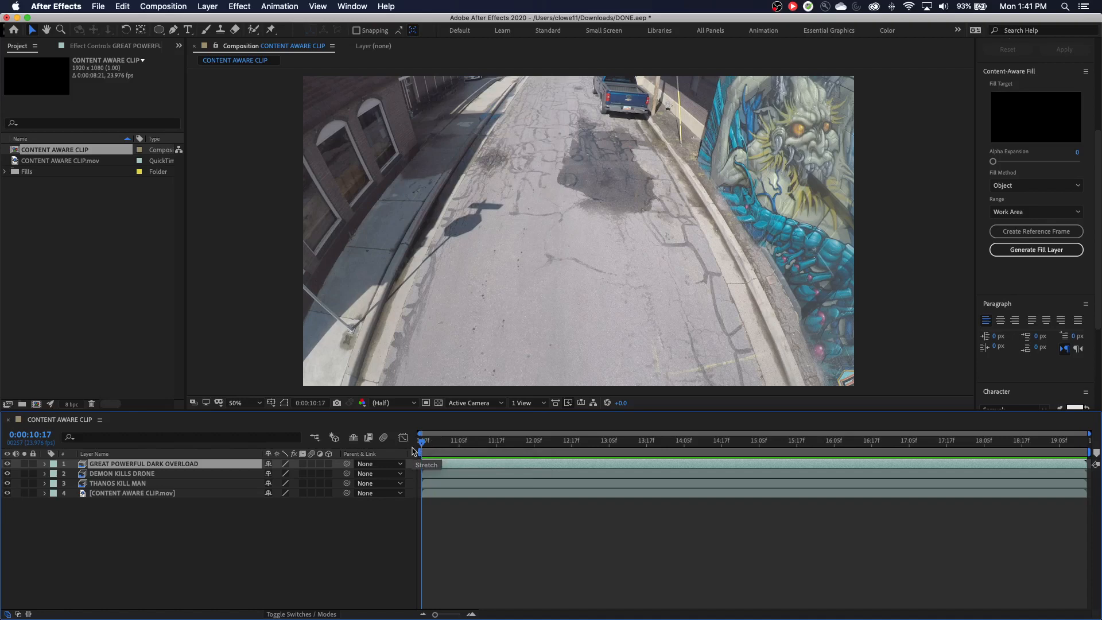
mouse_move(424, 445)
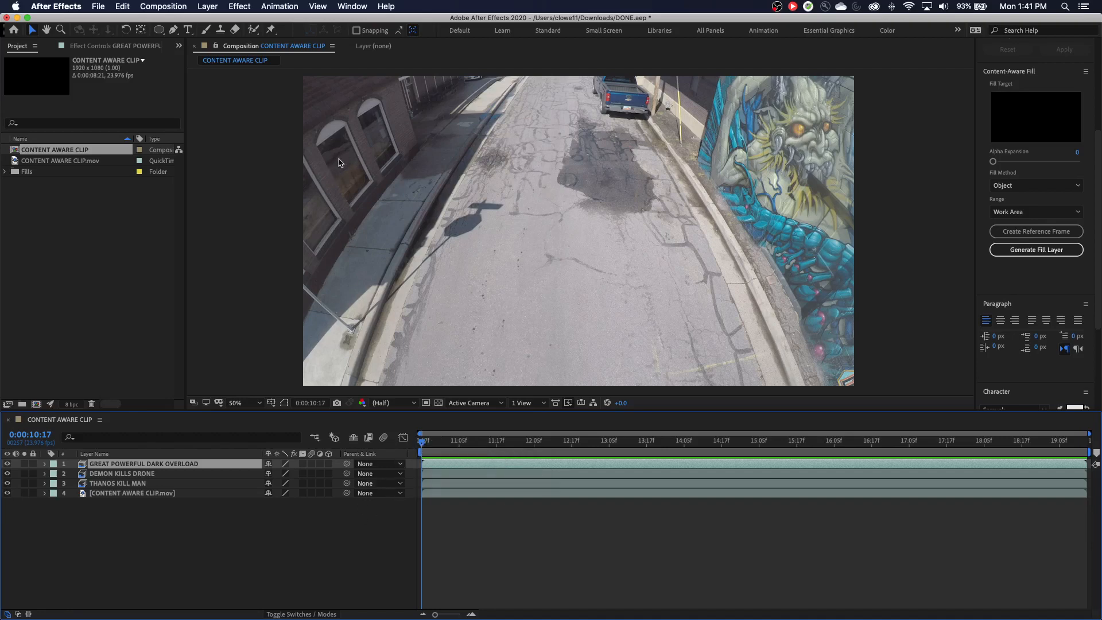
click(572, 440)
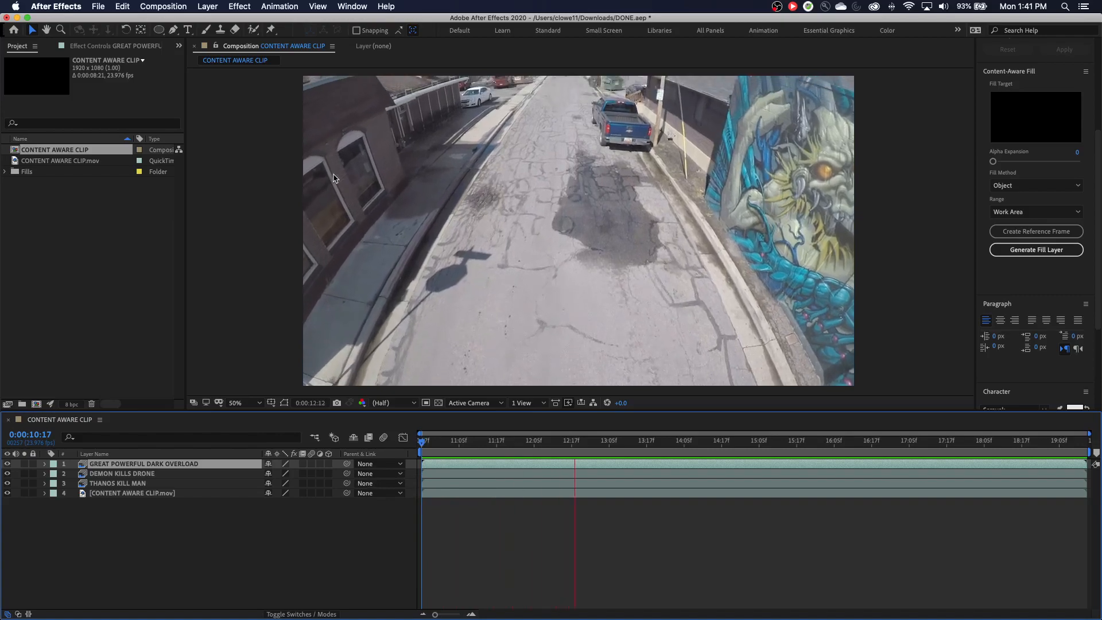
click(719, 440)
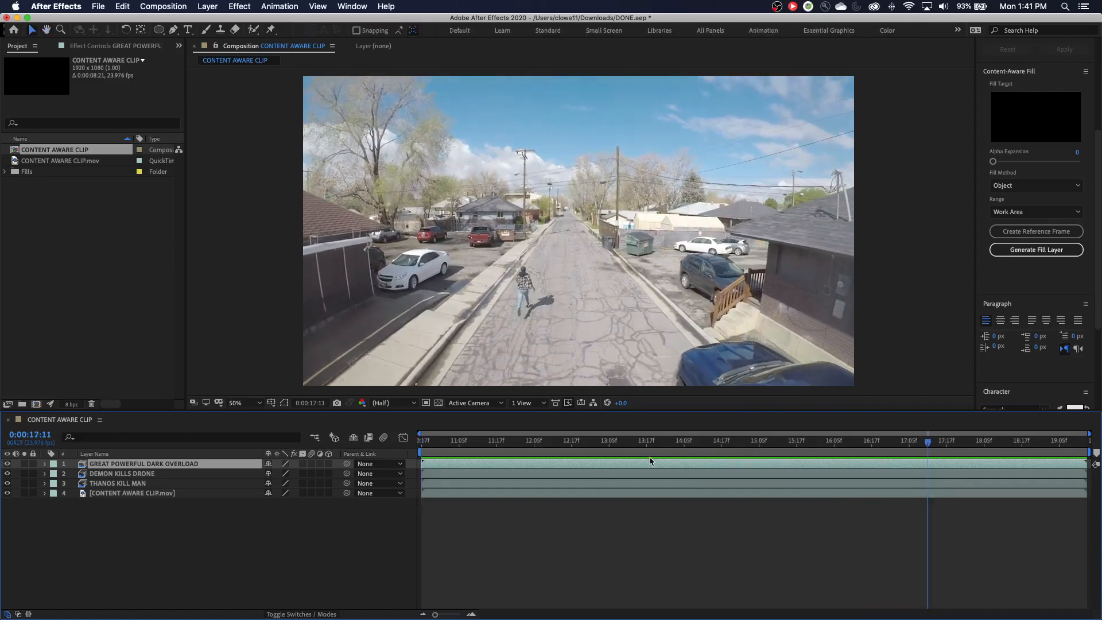
mouse_move(653, 457)
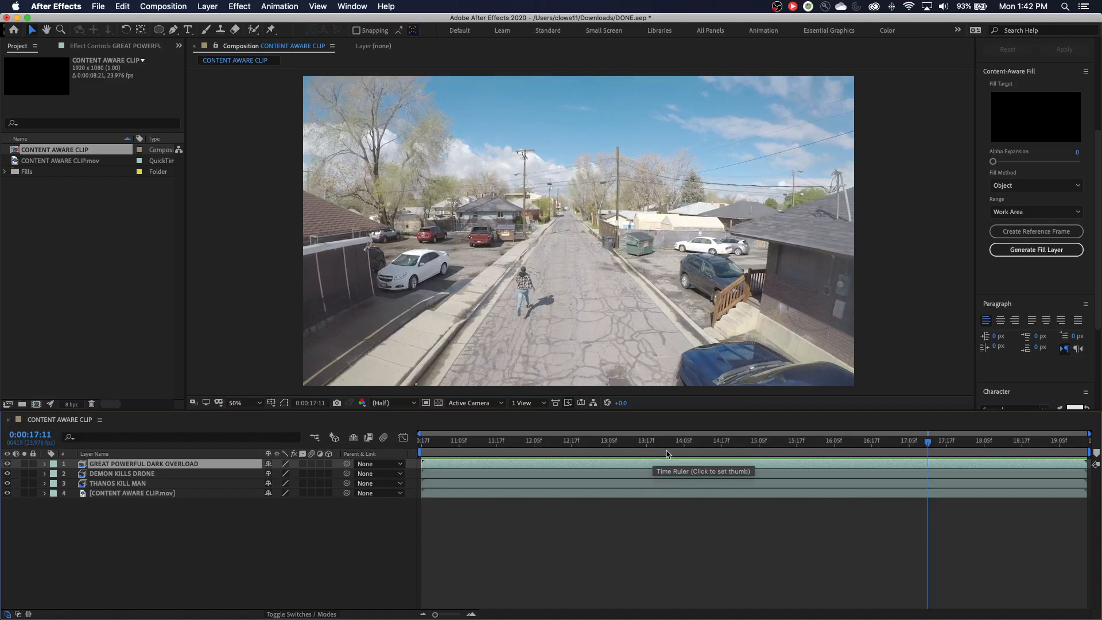
mouse_move(670, 448)
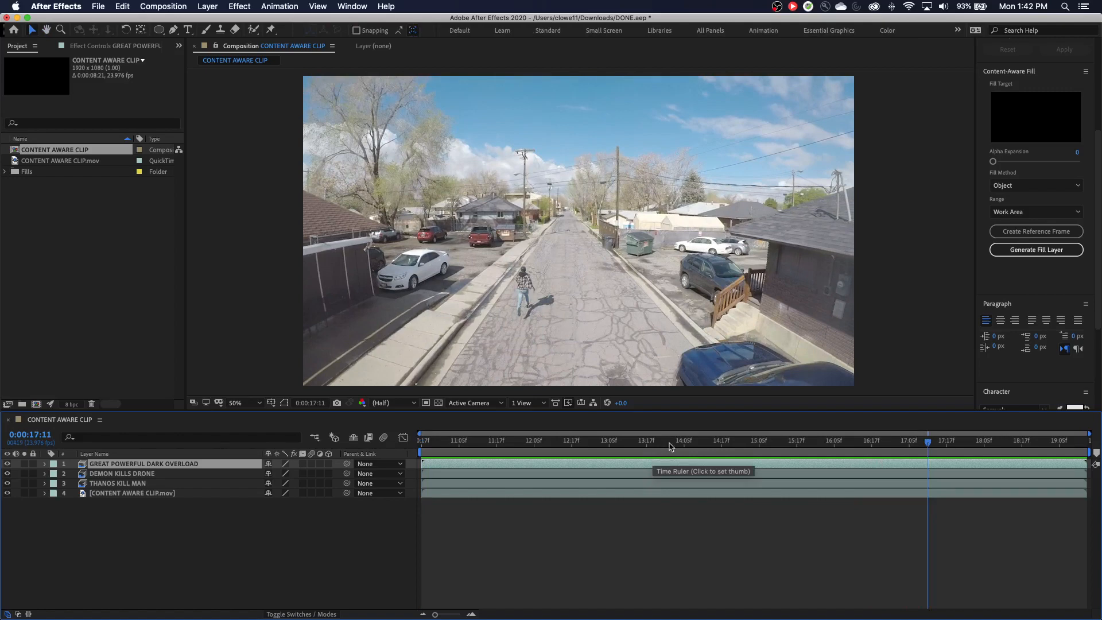
mouse_move(534, 483)
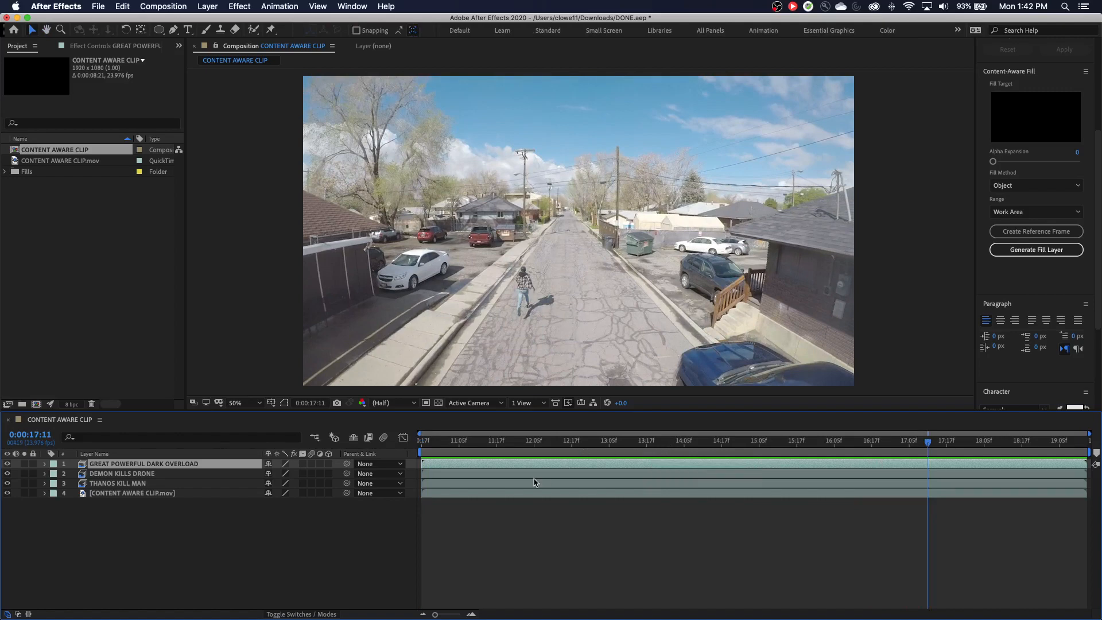